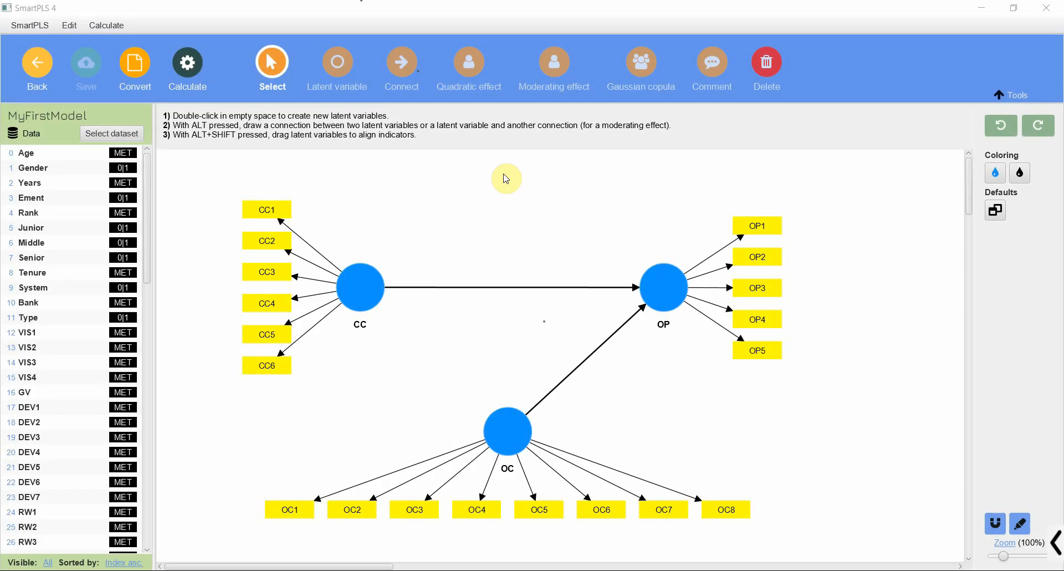
mouse_move(401, 265)
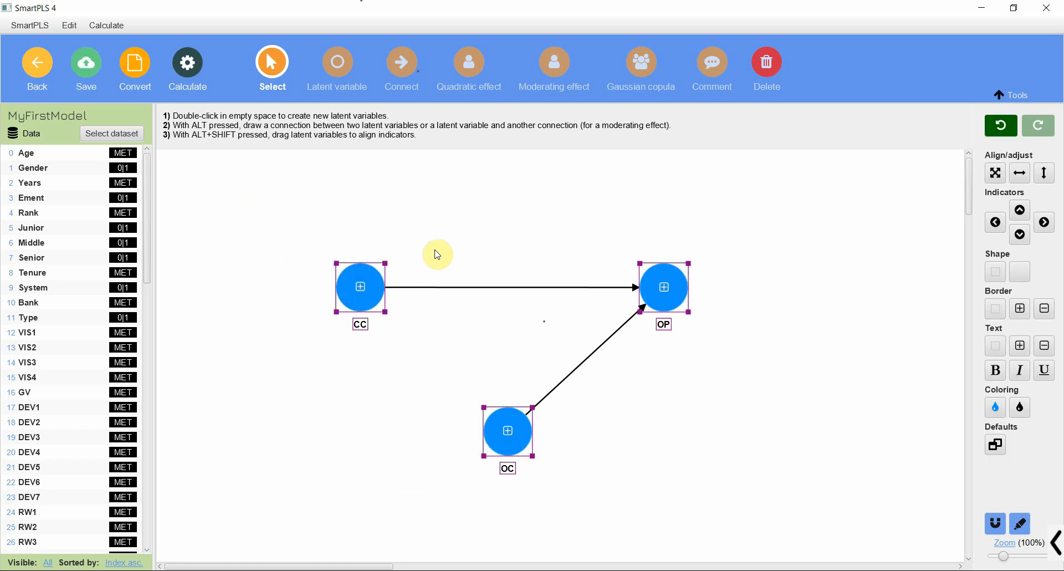
Select the CC construct to begin collapsing its indicators.
click(359, 286)
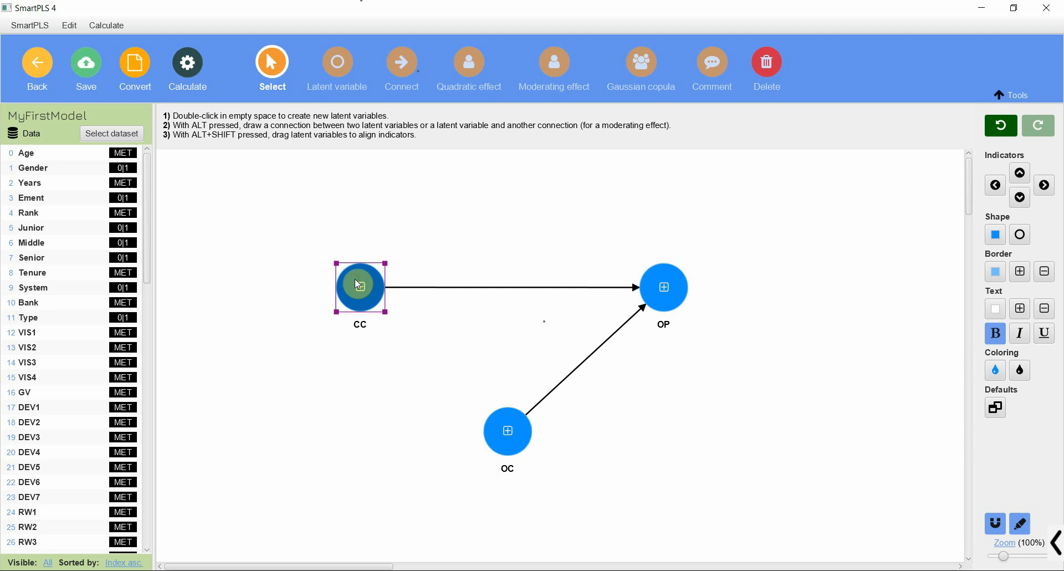
mouse_move(663, 286)
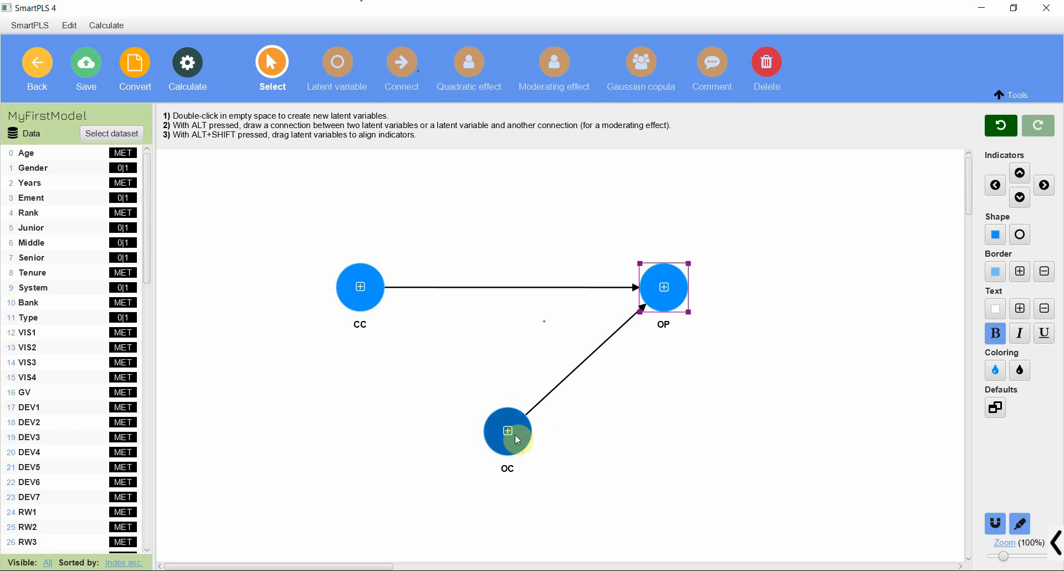
Draw a path from CC to OC with the Connect tool, then return to Select mode.
click(402, 61)
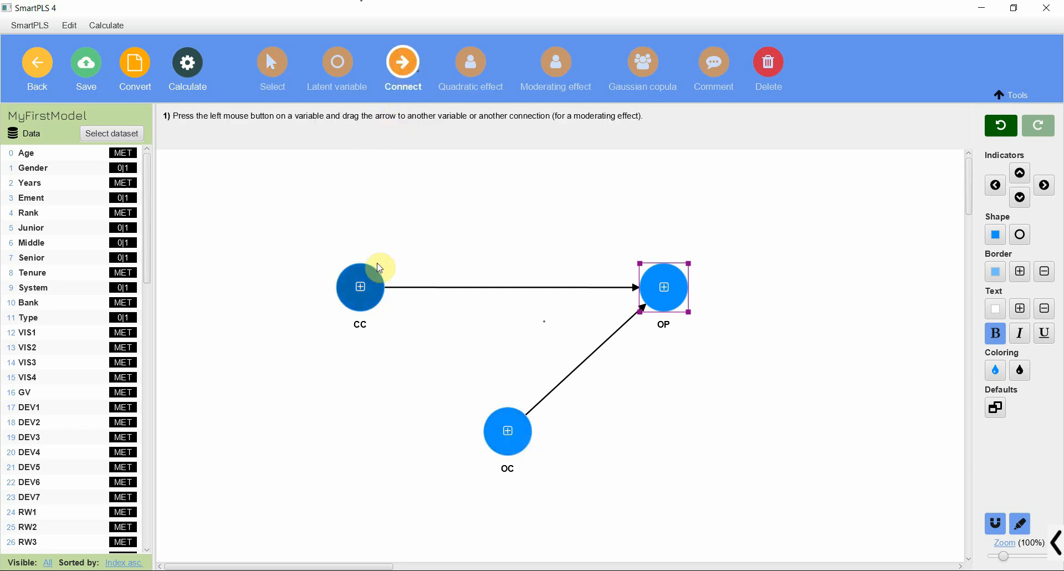
drag(359, 286, 507, 430)
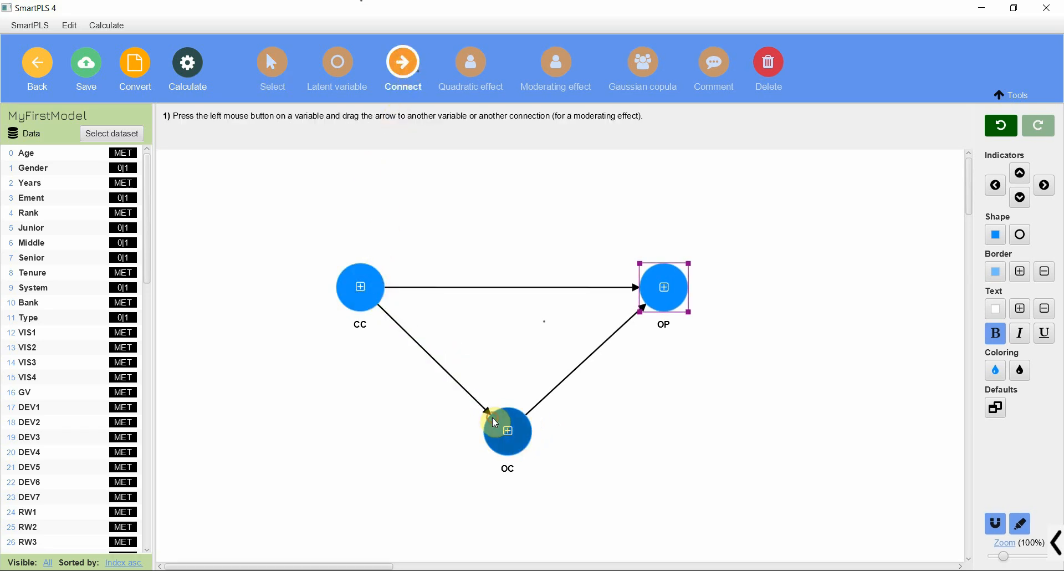
mouse_move(536, 427)
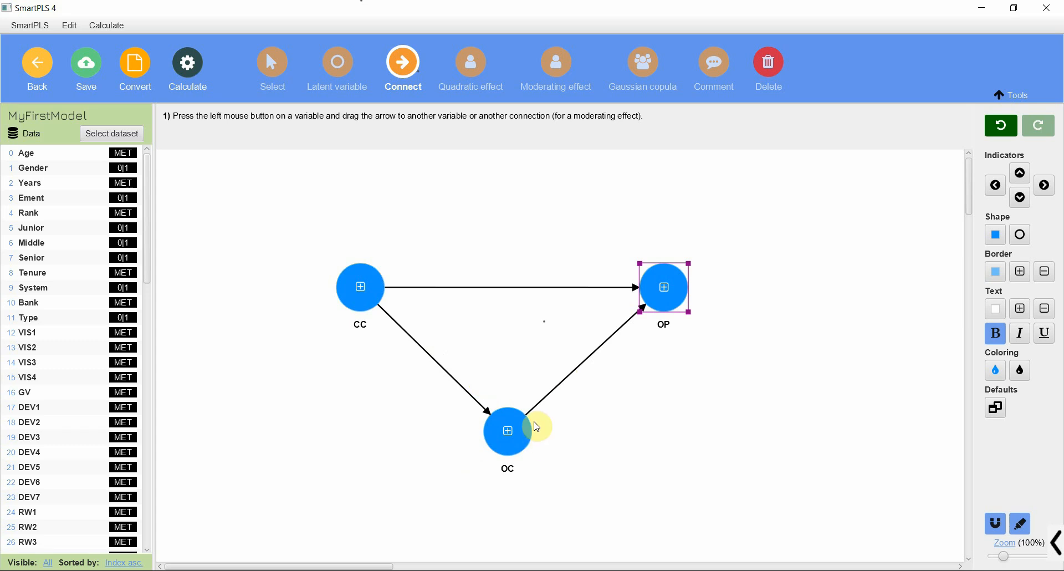
mouse_move(377, 294)
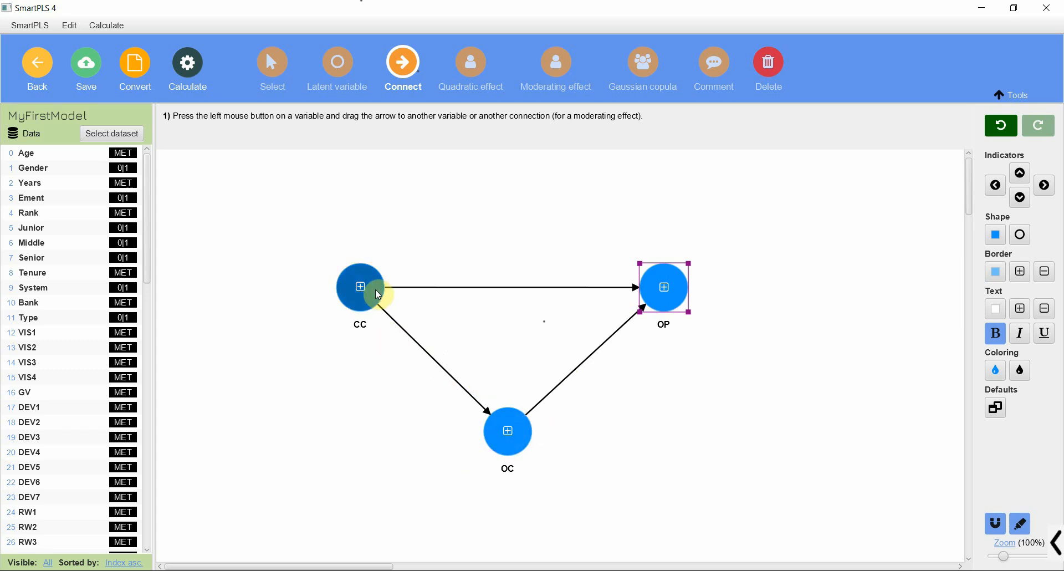
mouse_move(661, 284)
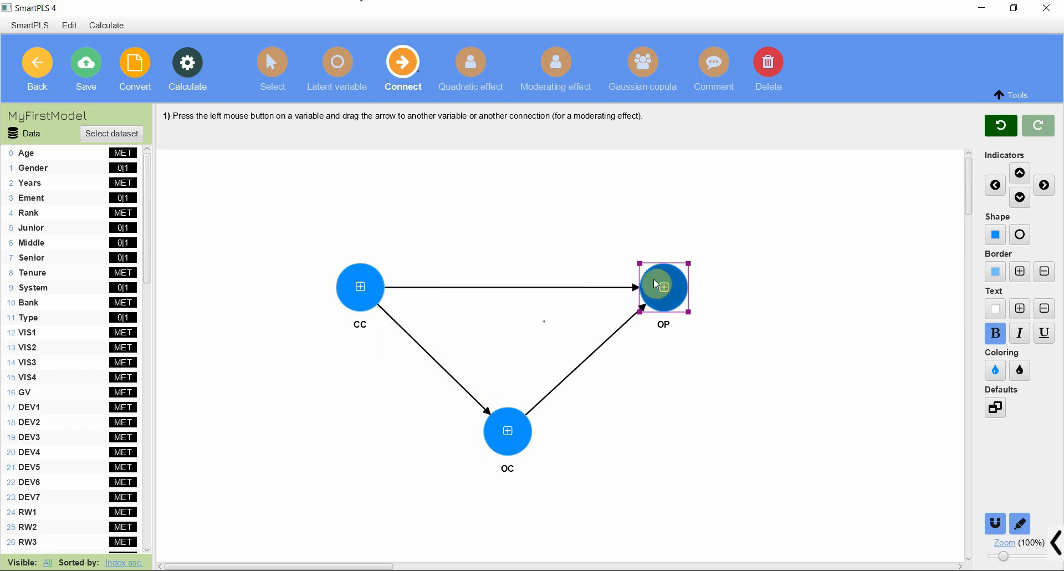
mouse_move(683, 302)
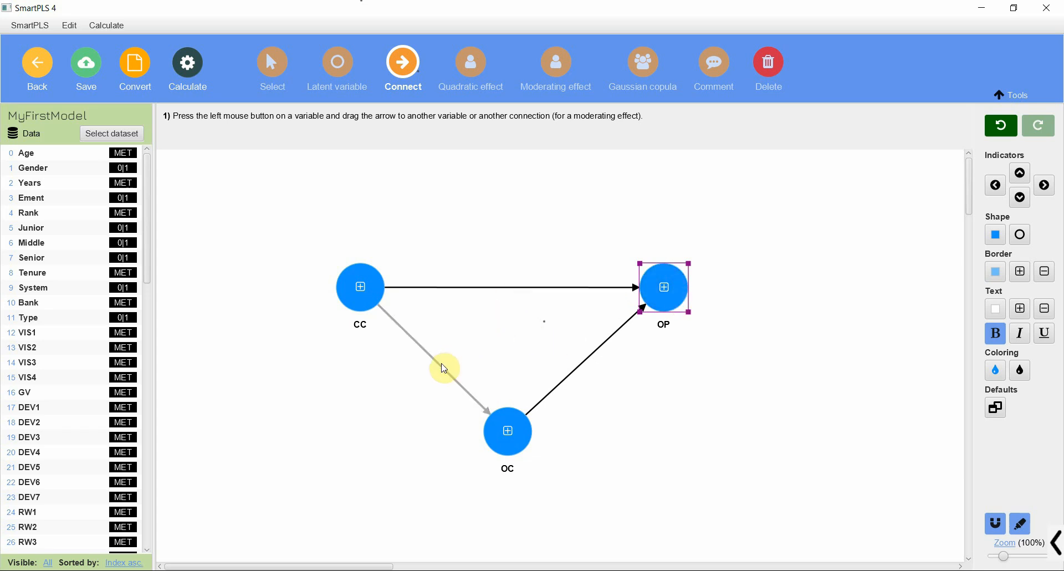
drag(359, 286, 506, 430)
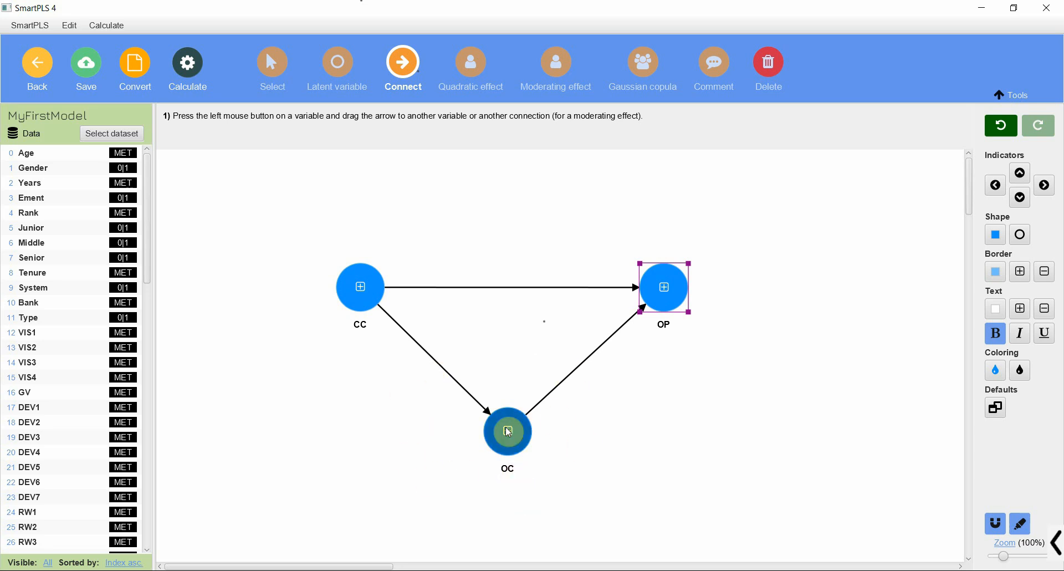
mouse_move(419, 406)
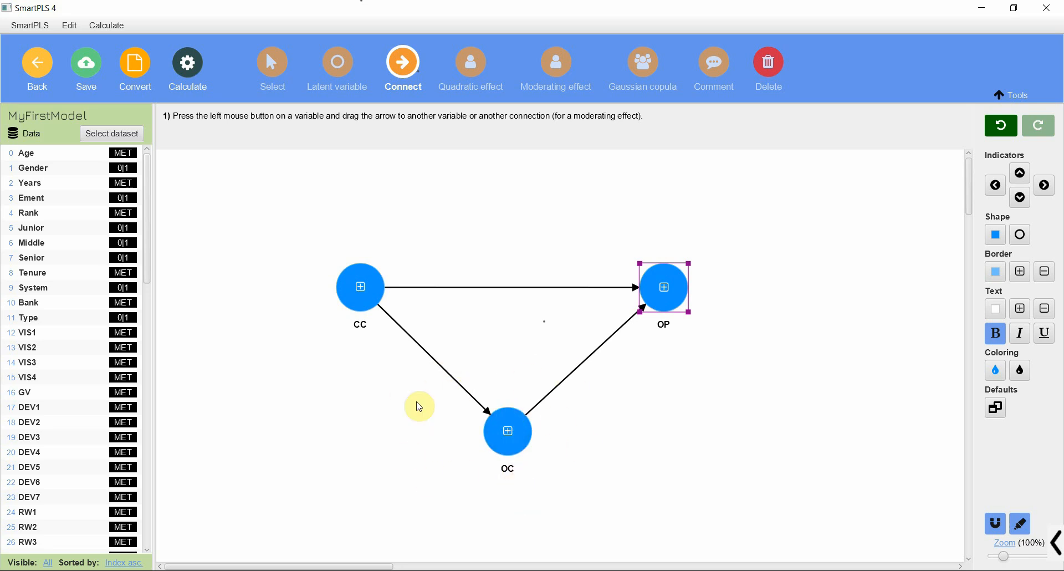
mouse_move(495, 432)
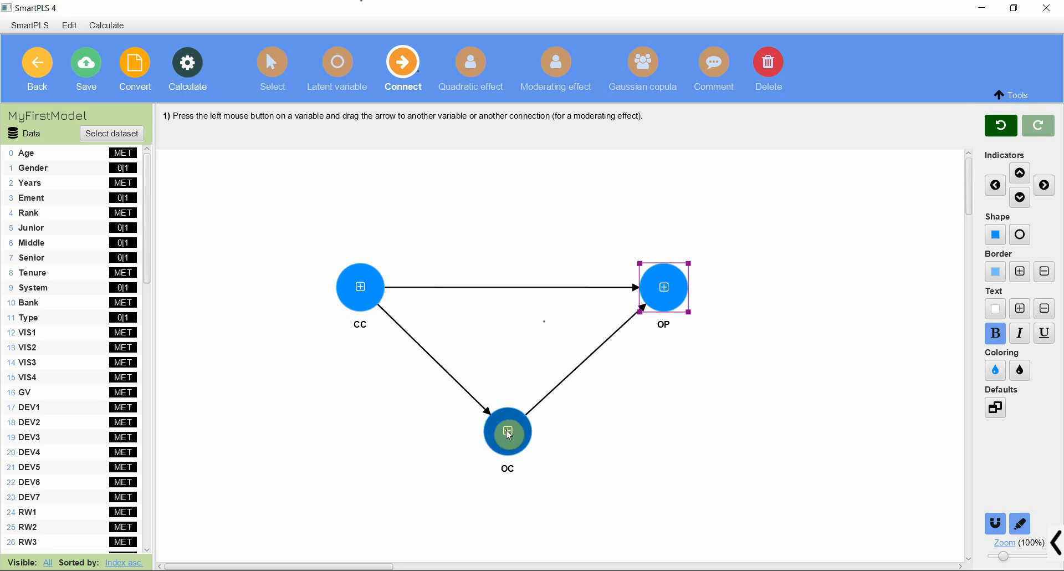
mouse_move(347, 270)
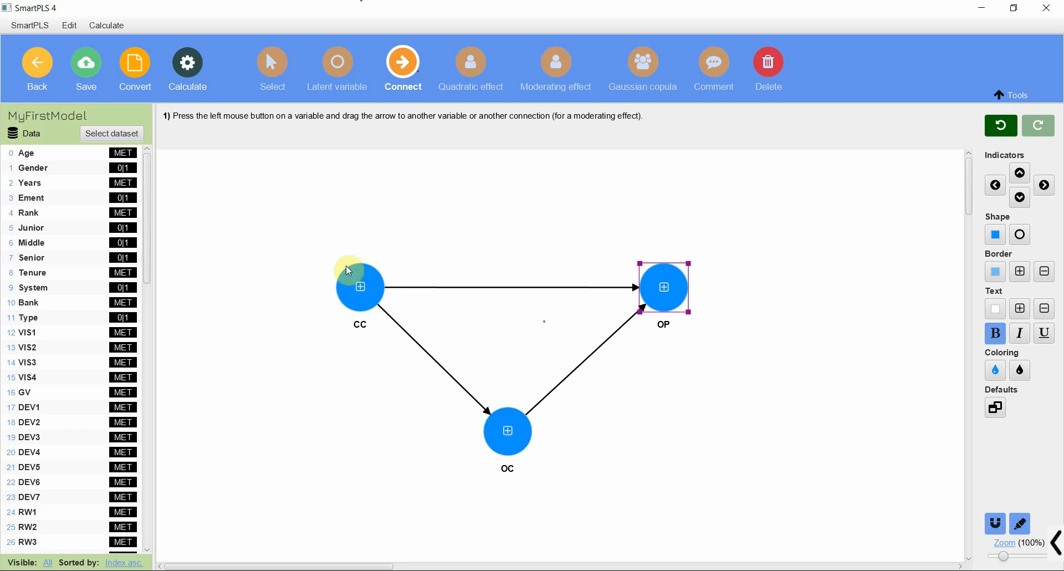
click(271, 64)
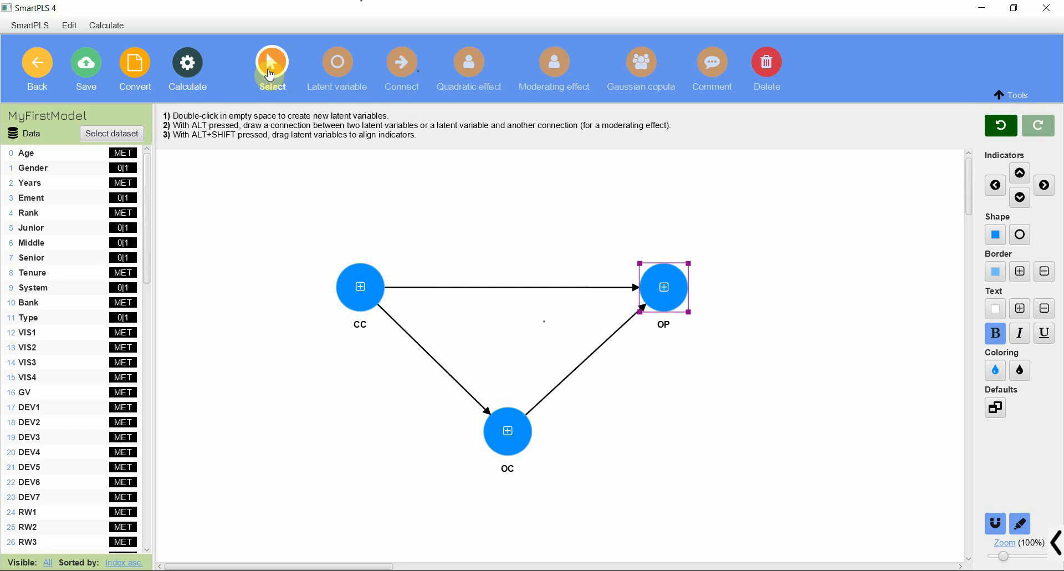
Run bootstrapping with most-important results, BCa confidence intervals and a fixed random seed.
click(188, 68)
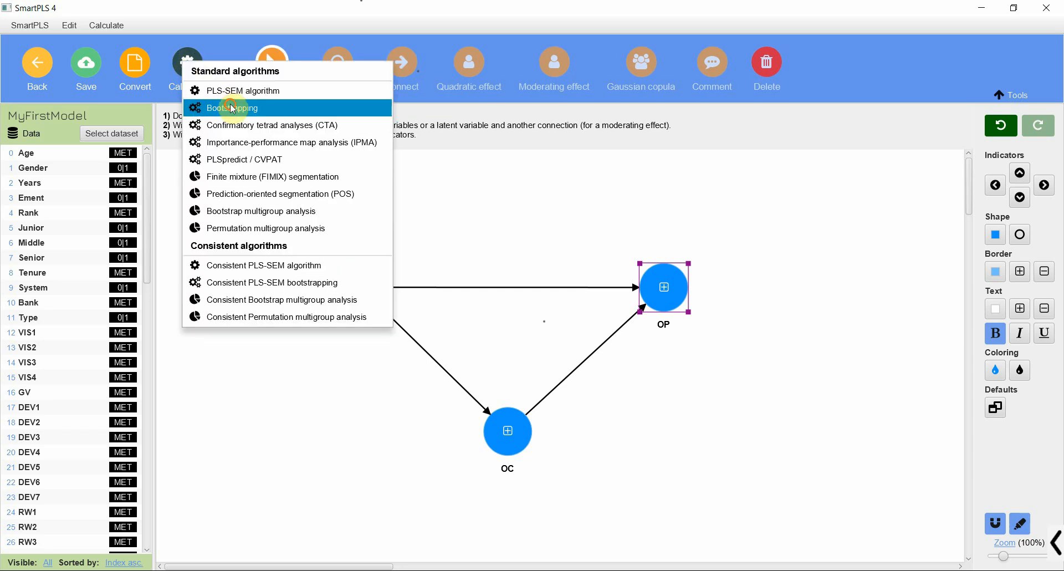
click(232, 107)
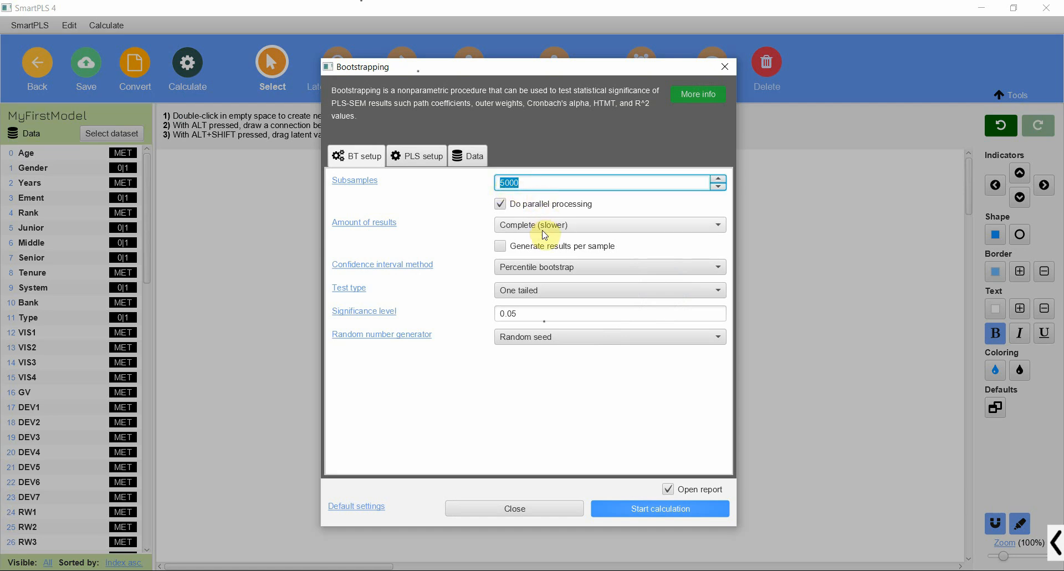
click(608, 225)
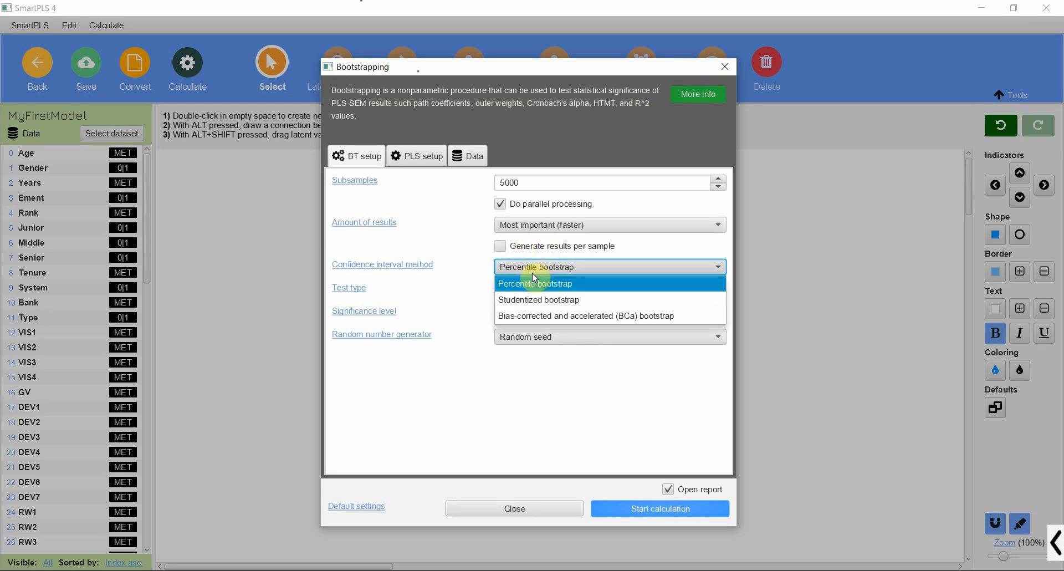
mouse_move(597, 316)
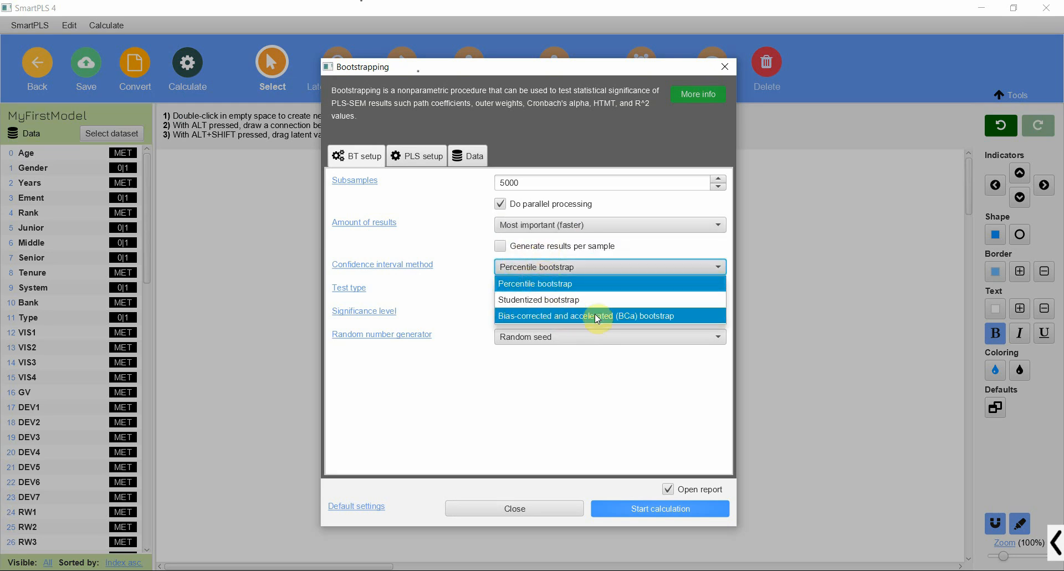
click(586, 316)
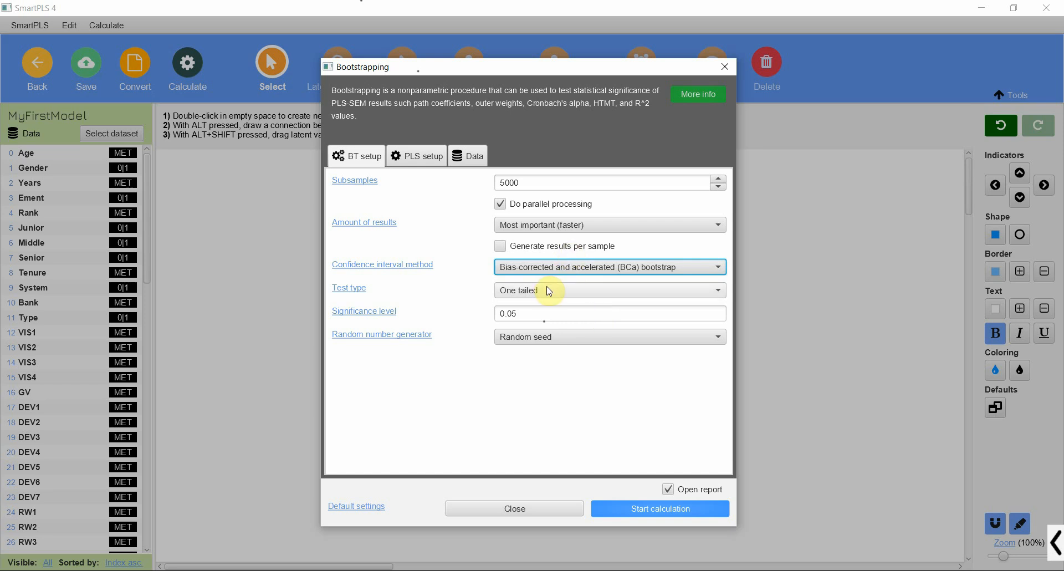
mouse_move(501, 281)
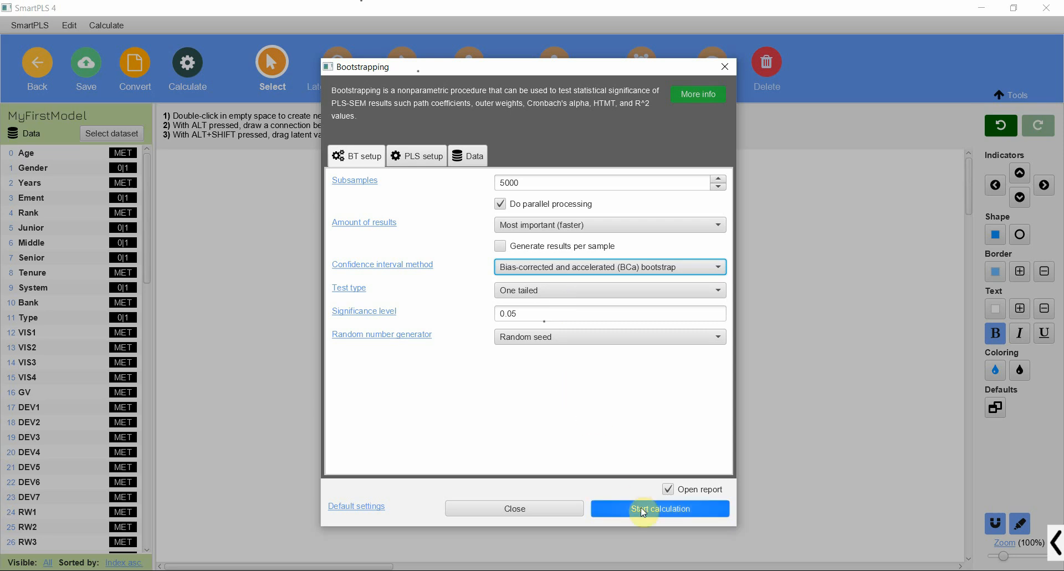
click(609, 336)
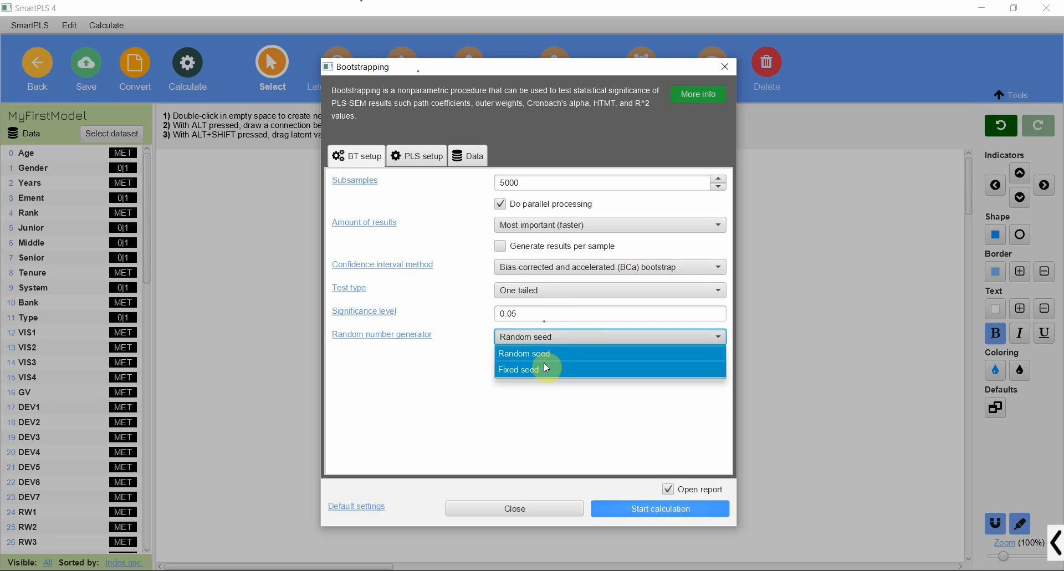
click(518, 369)
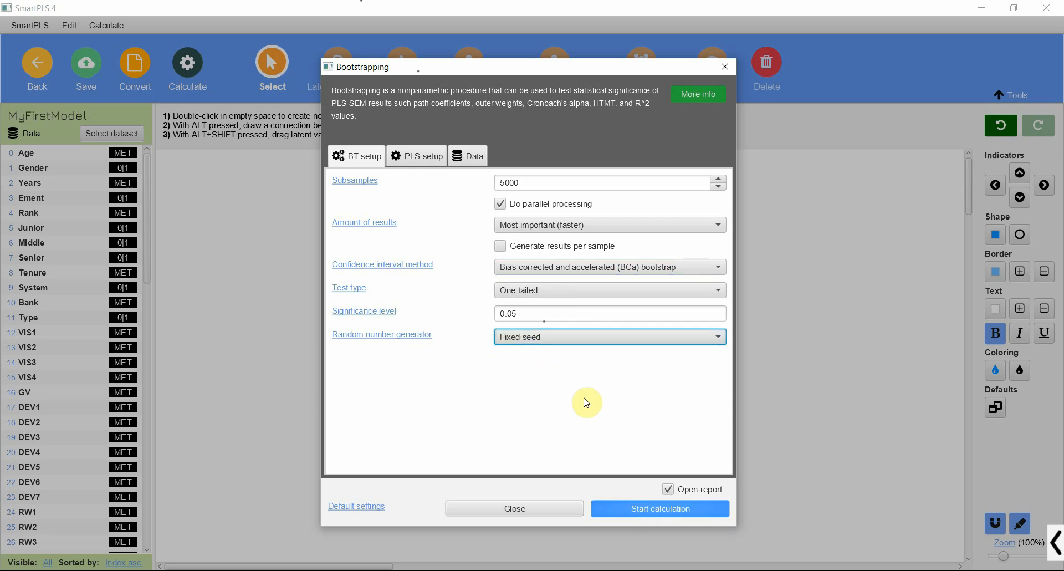
mouse_move(681, 512)
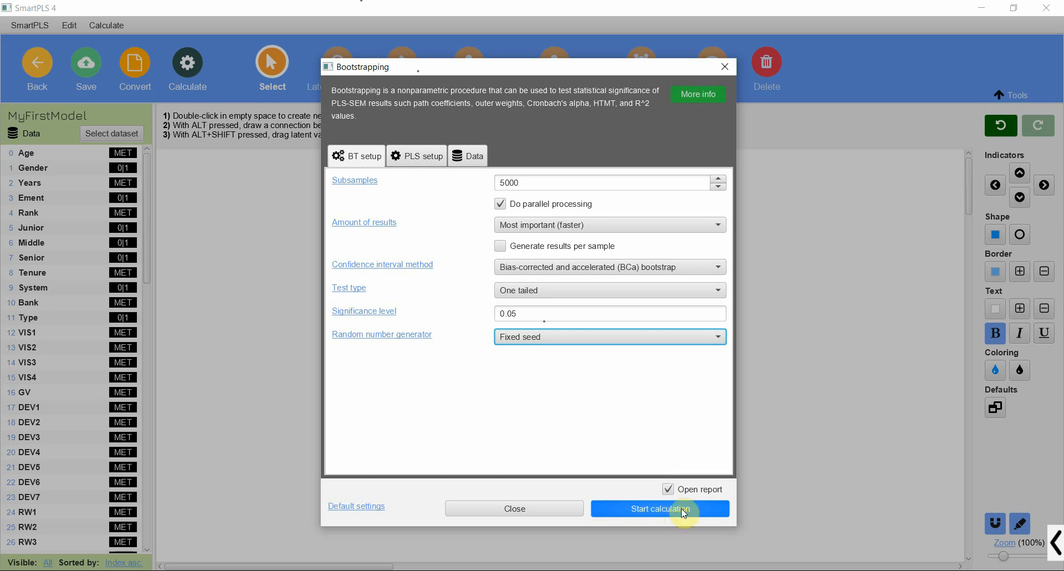
click(659, 508)
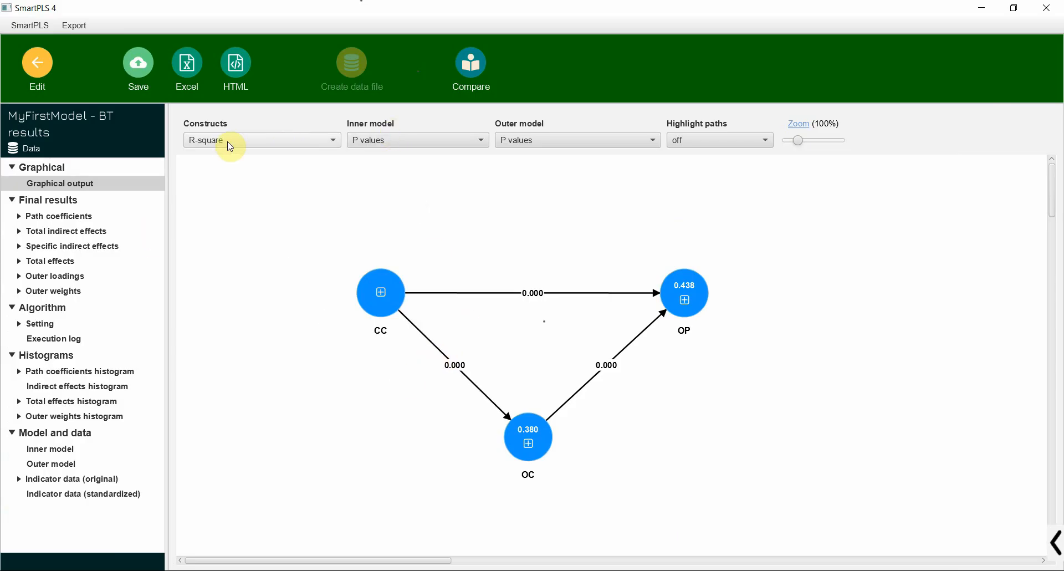
Keep R-square on constructs and show path coefficients with p values on the paths.
click(261, 139)
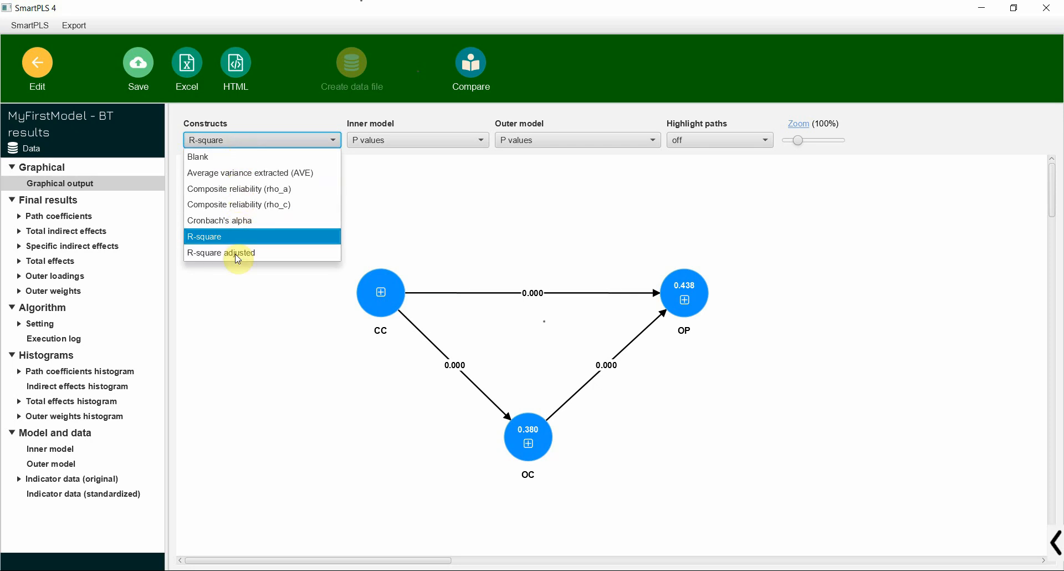
click(206, 236)
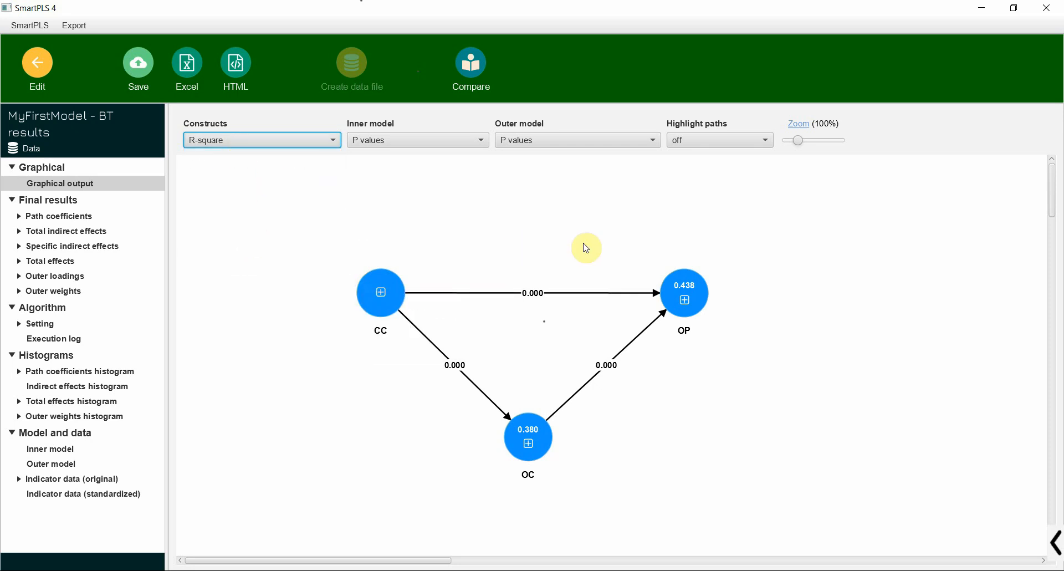
mouse_move(273, 129)
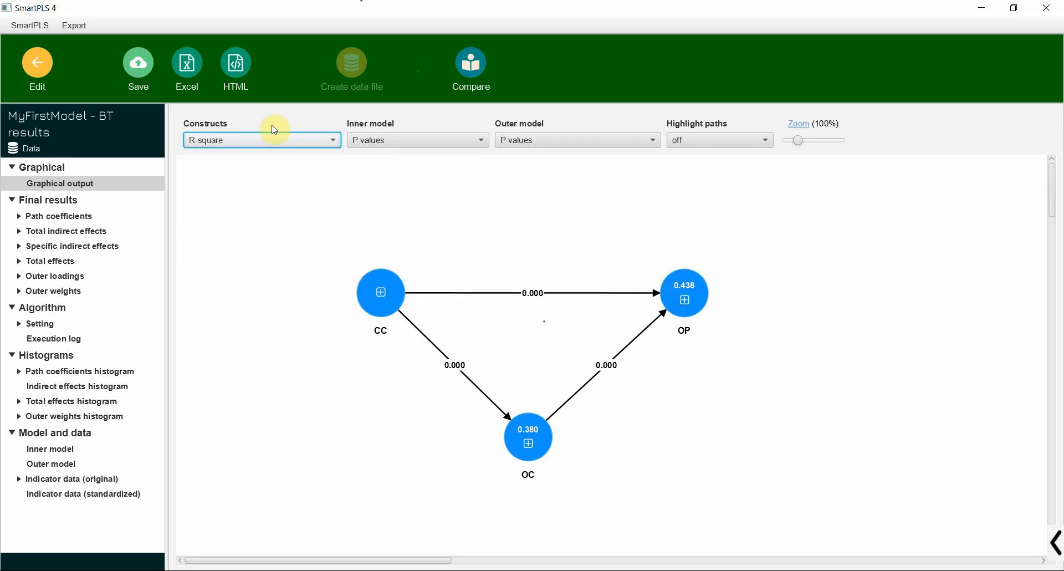
click(332, 140)
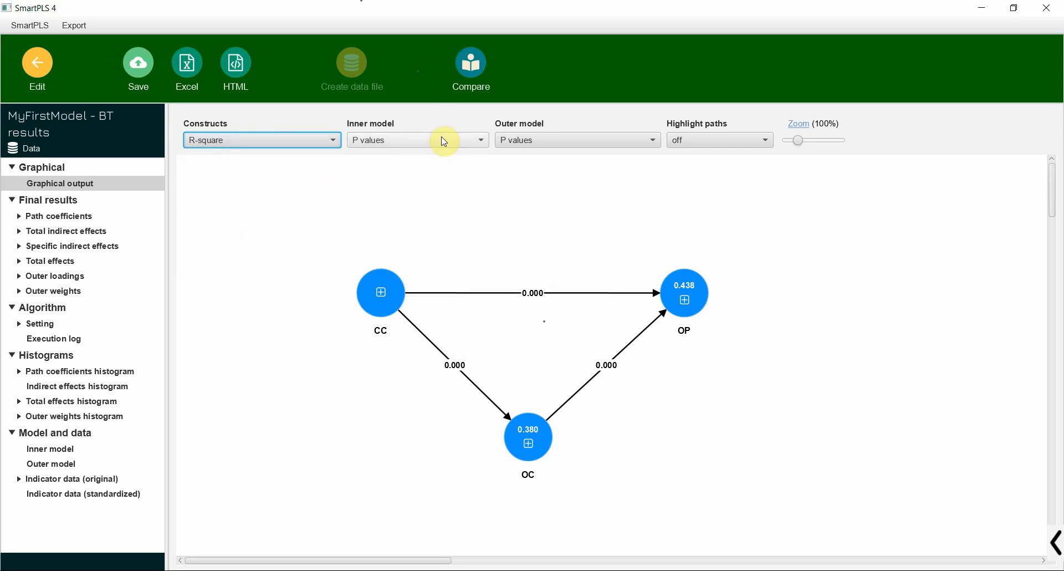
click(482, 139)
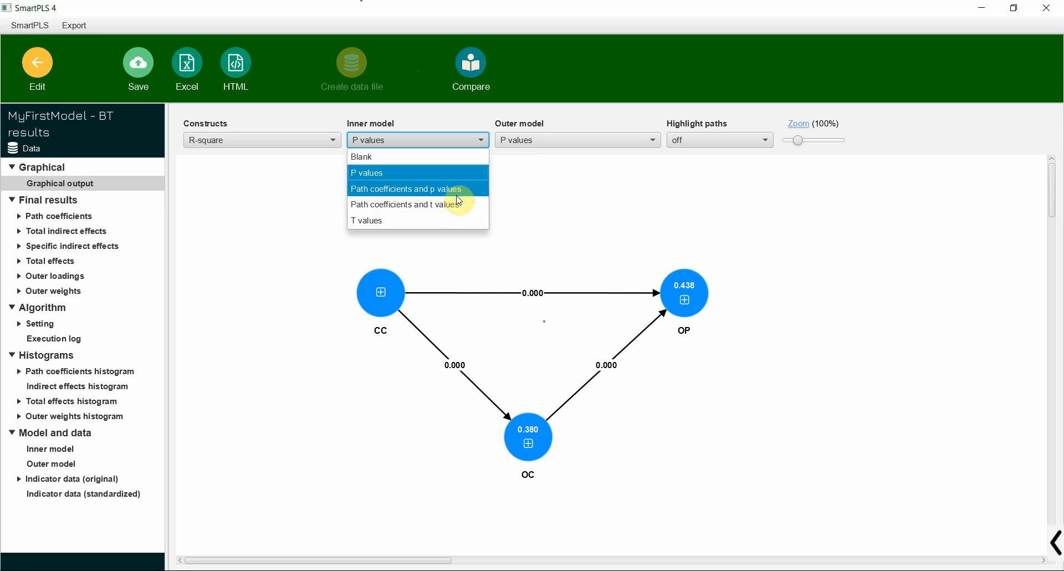
click(406, 188)
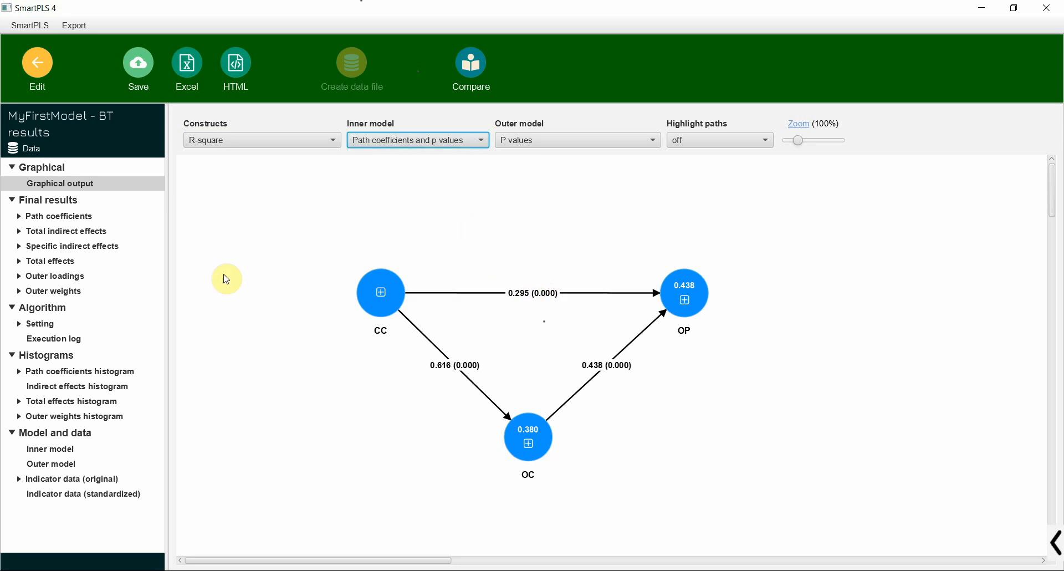
mouse_move(67, 217)
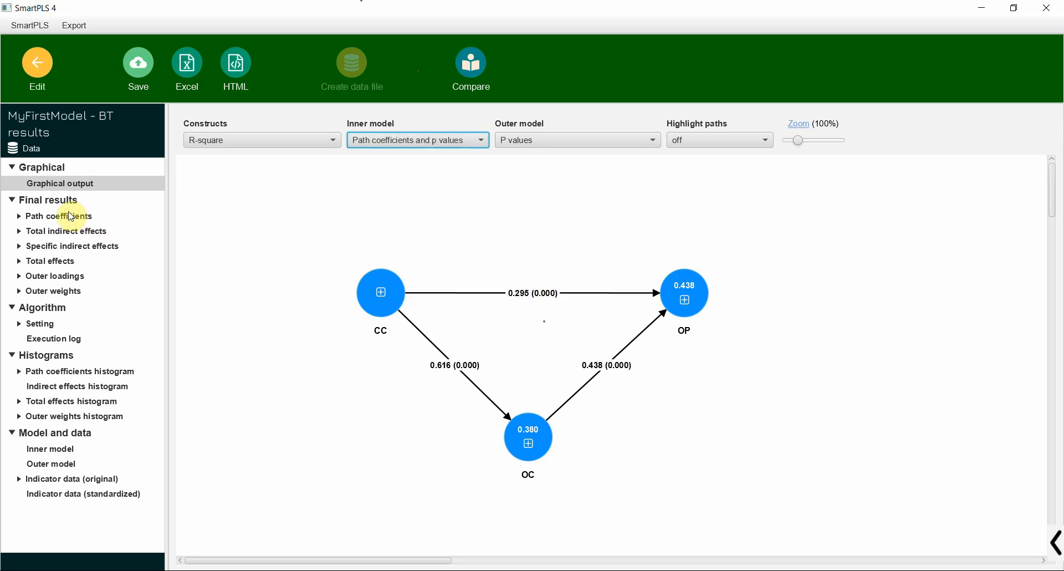
Show the Path coefficients table with Mean, STDEV, T values and p values.
click(57, 216)
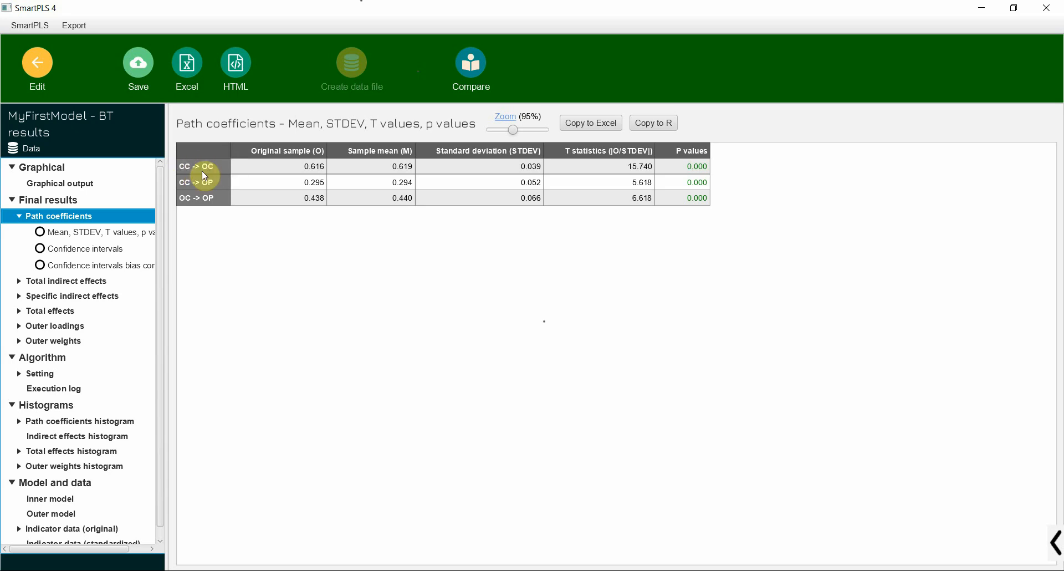
mouse_move(370, 168)
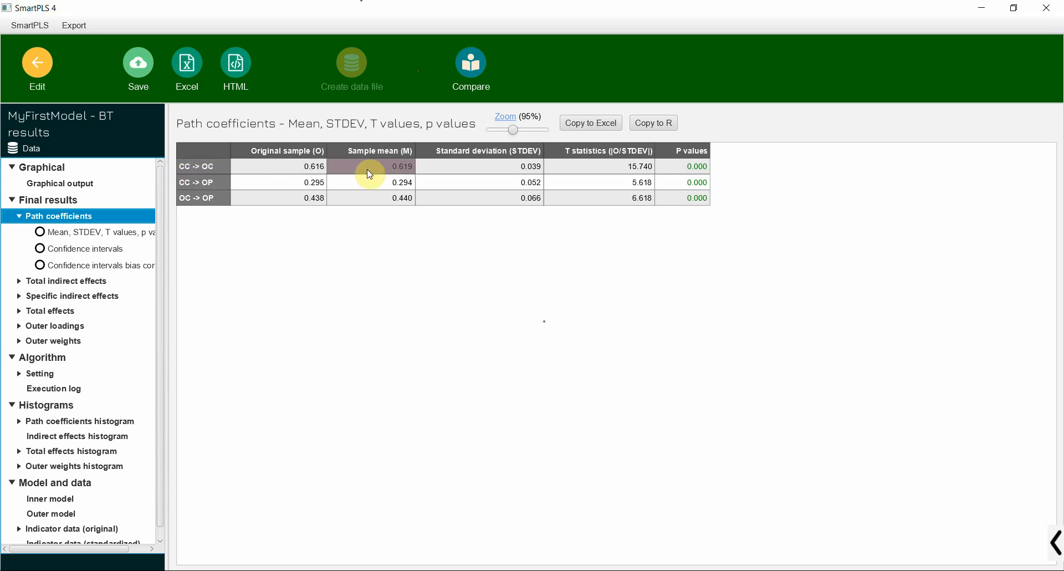
mouse_move(696, 168)
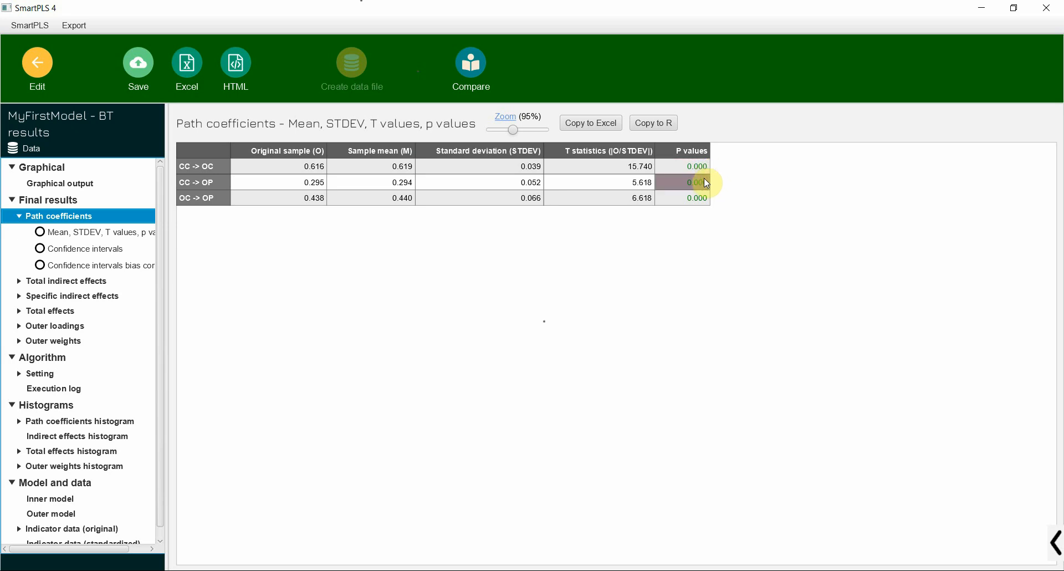
mouse_move(697, 197)
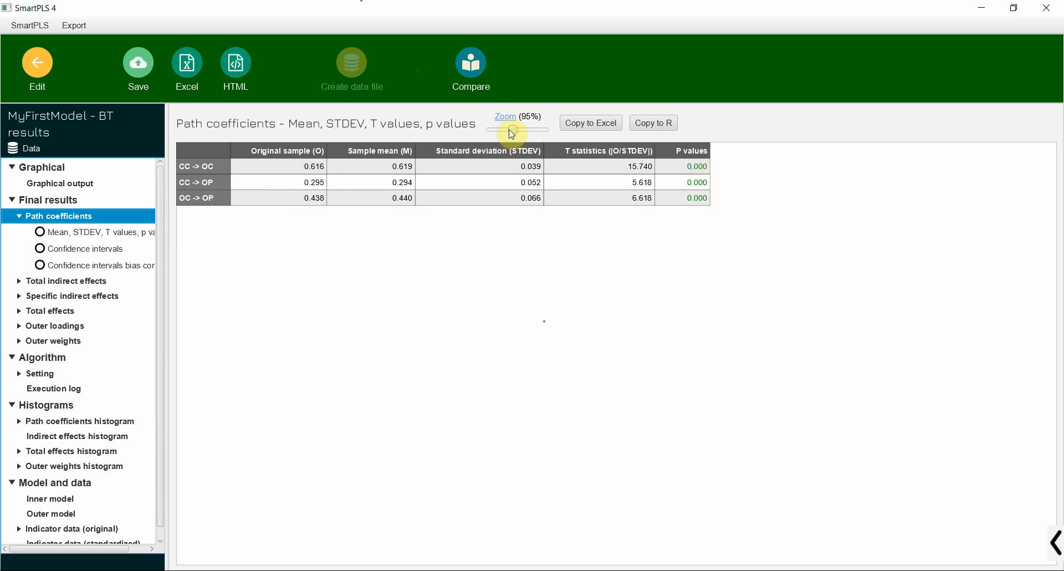
mouse_move(356, 232)
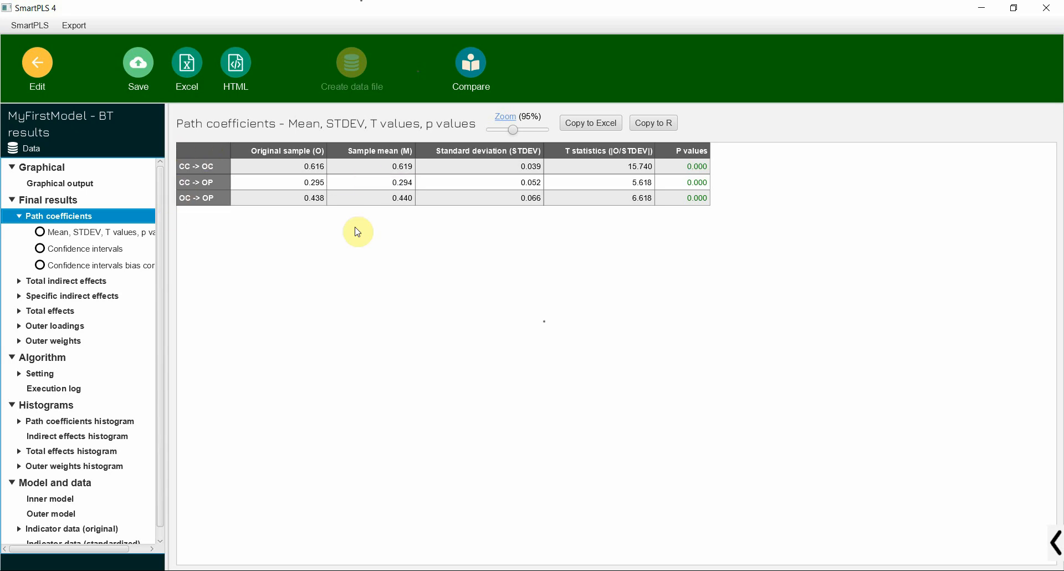
mouse_move(558, 134)
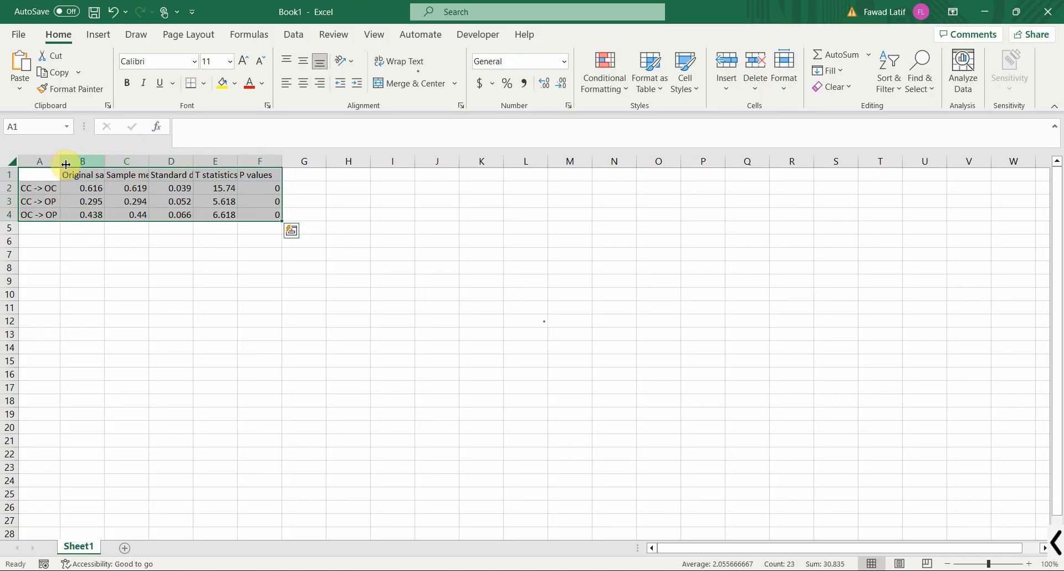
Delete the Sample mean column from the pasted table.
right_click(127, 161)
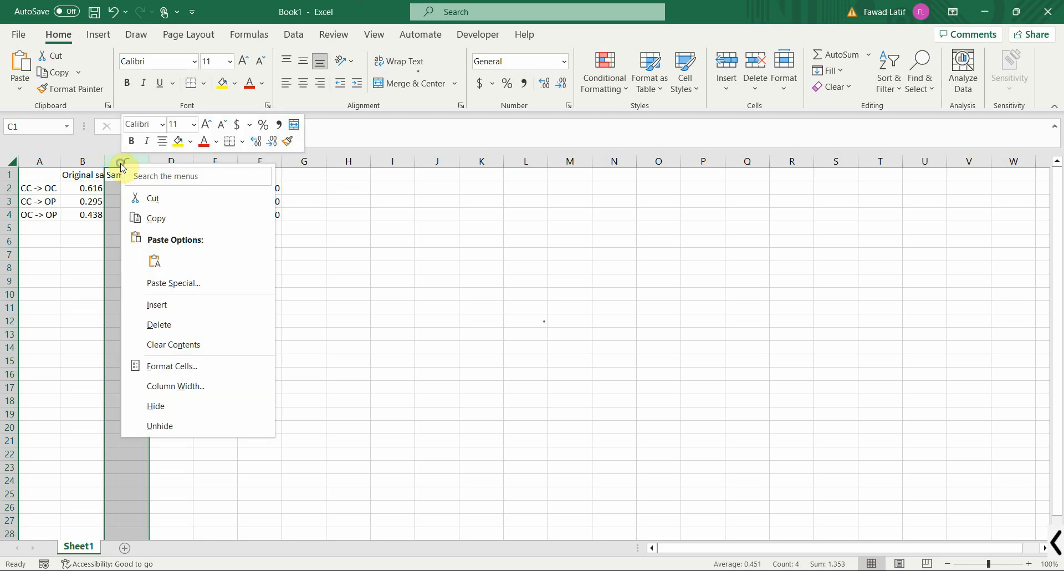
click(155, 327)
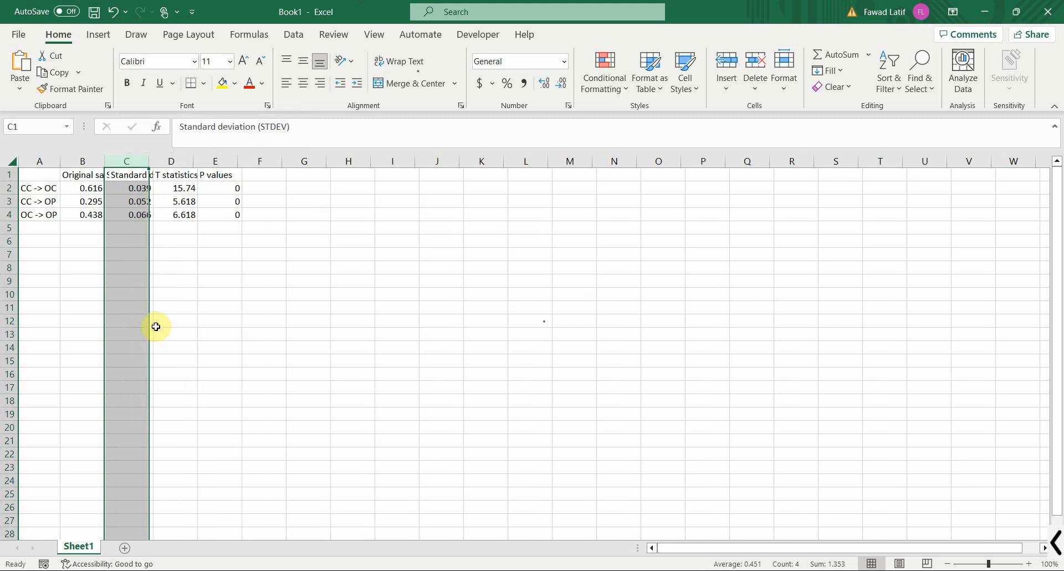
Format the numeric results B2:E4 as numbers with three decimal places.
drag(83, 188, 219, 201)
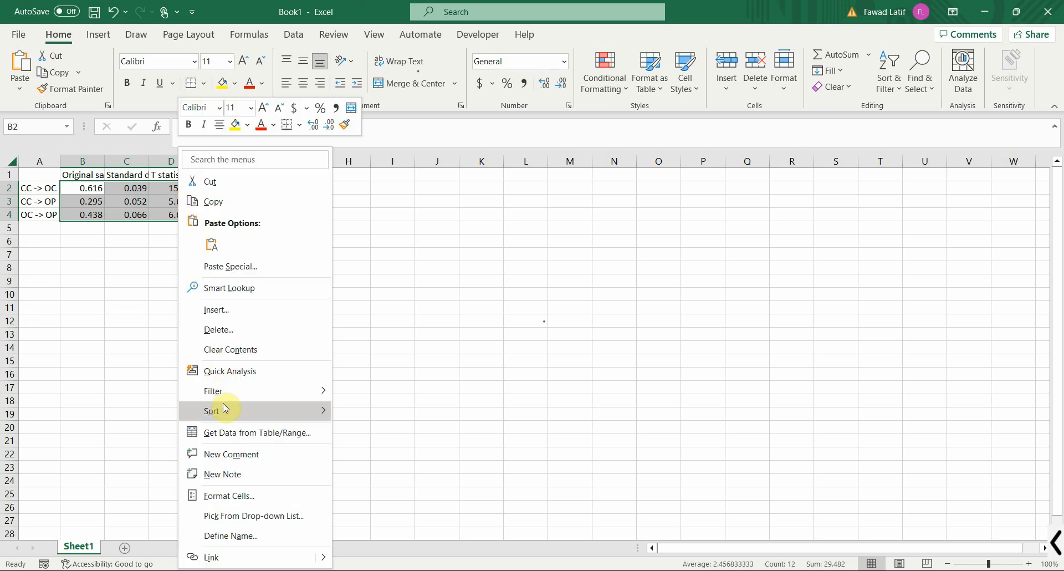
click(228, 495)
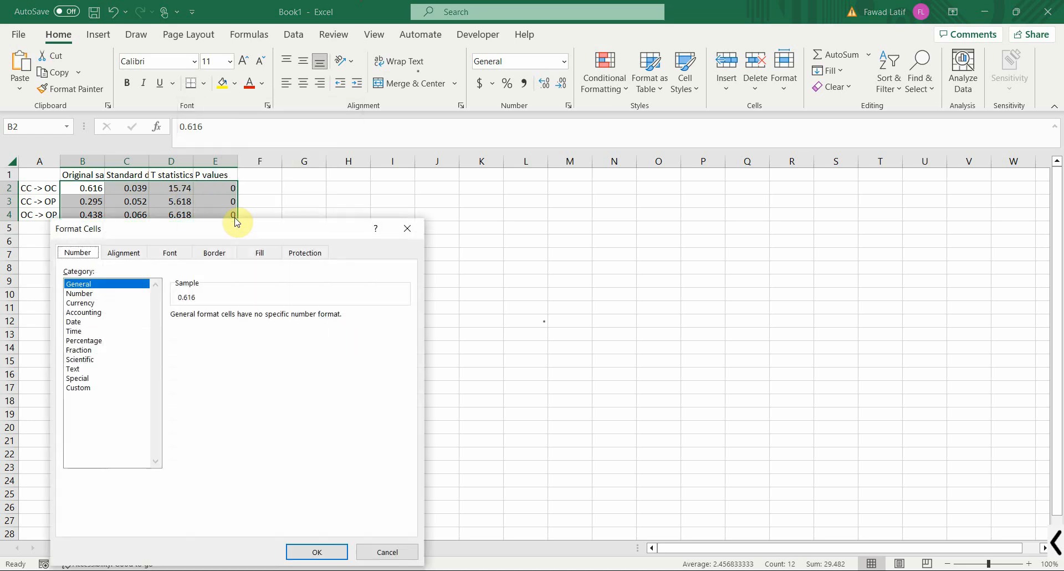
click(80, 293)
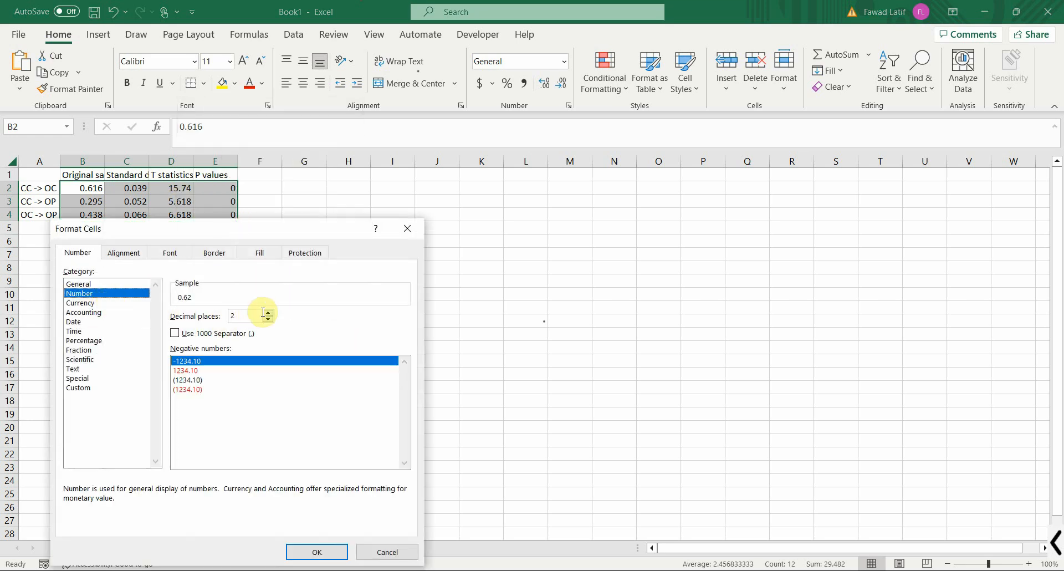
click(267, 312)
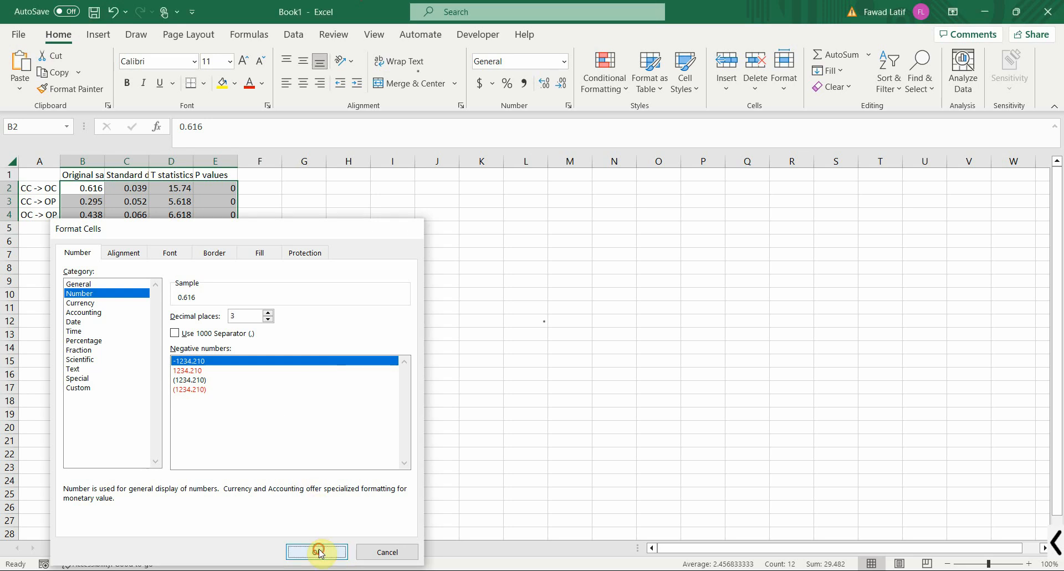
click(316, 552)
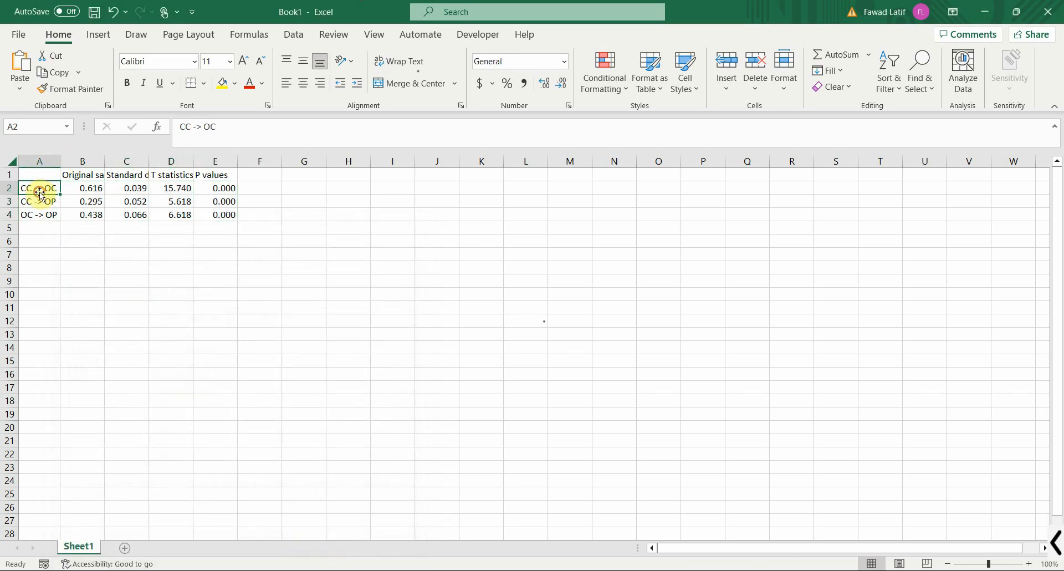
Prefix the three path labels with H1:, H2: and H3:.
double_click(39, 188)
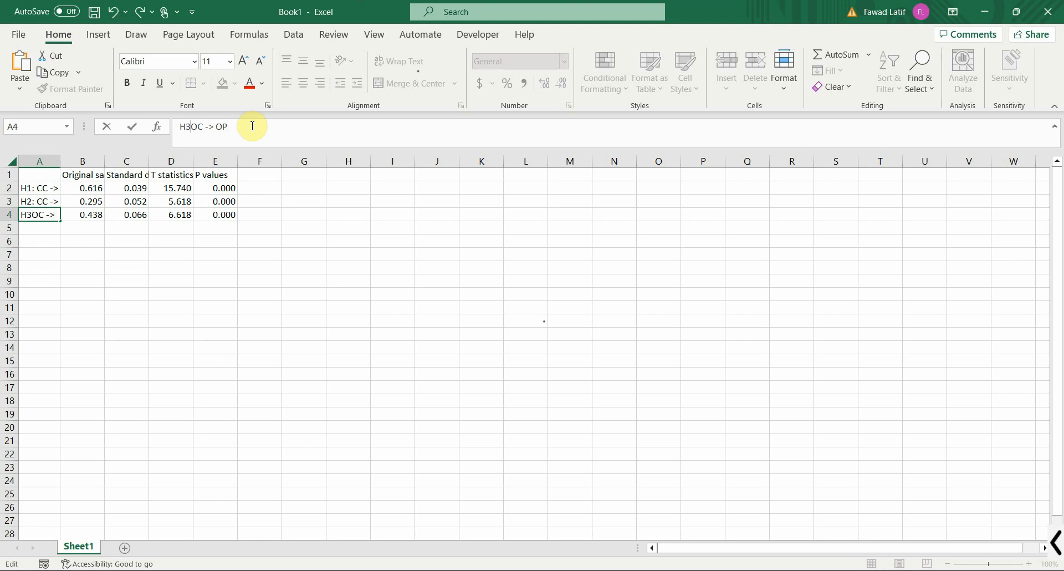
text(: )
key(Return)
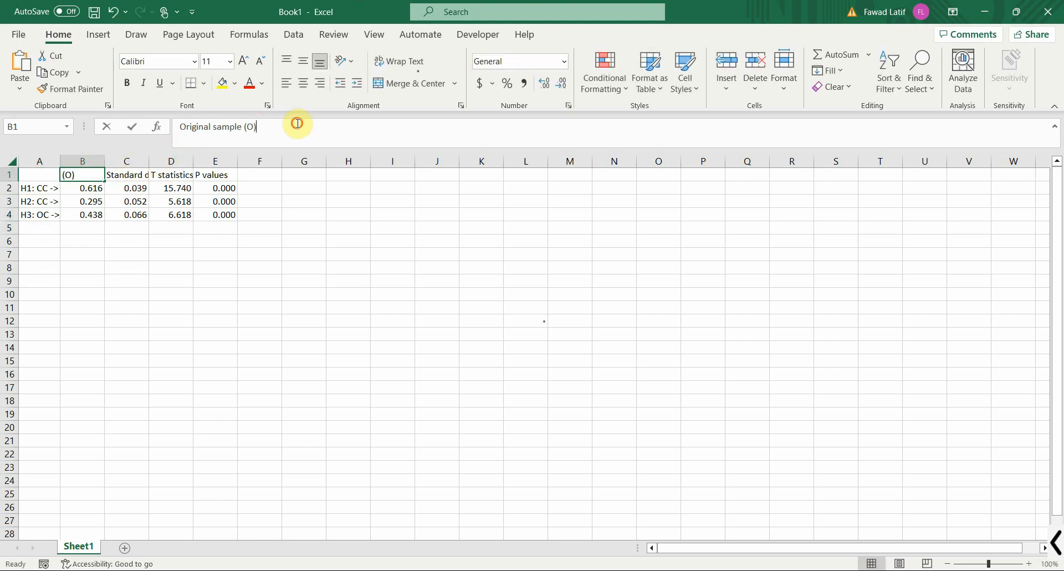
Rename the Original sample heading to Path Coefficient and review the other headings.
text(P)
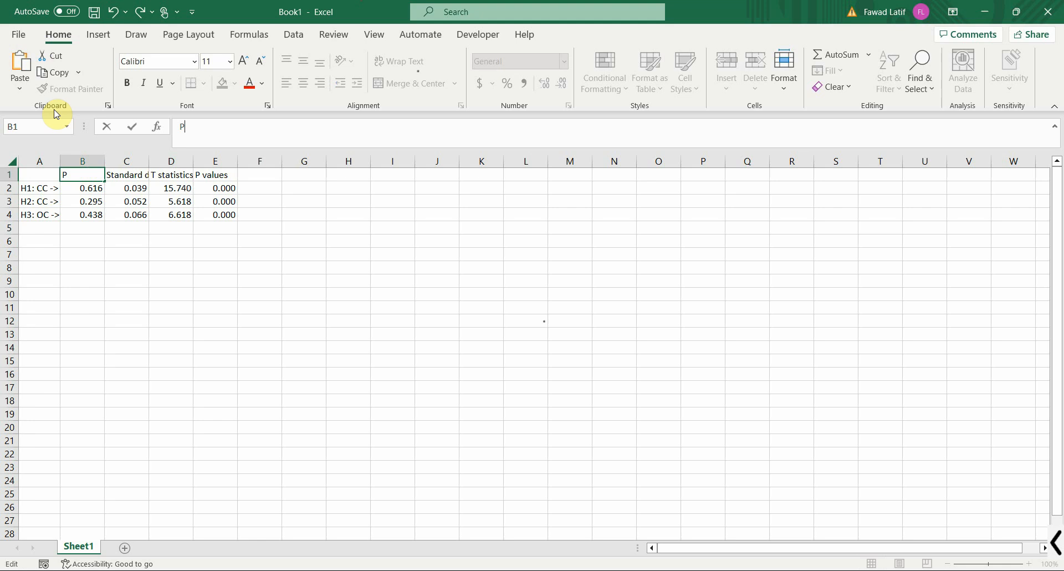
text(ath Coeffici)
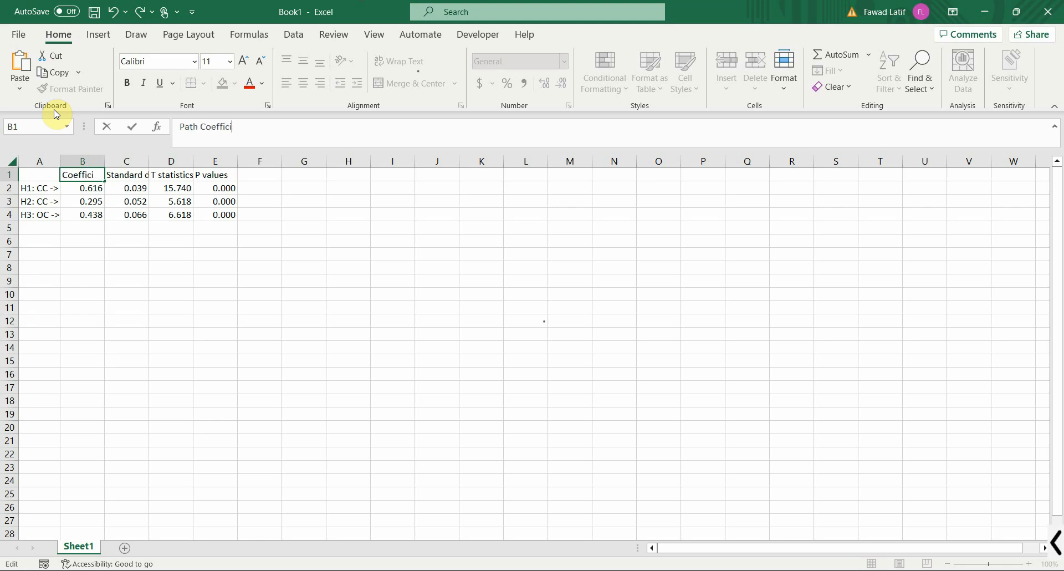
click(126, 176)
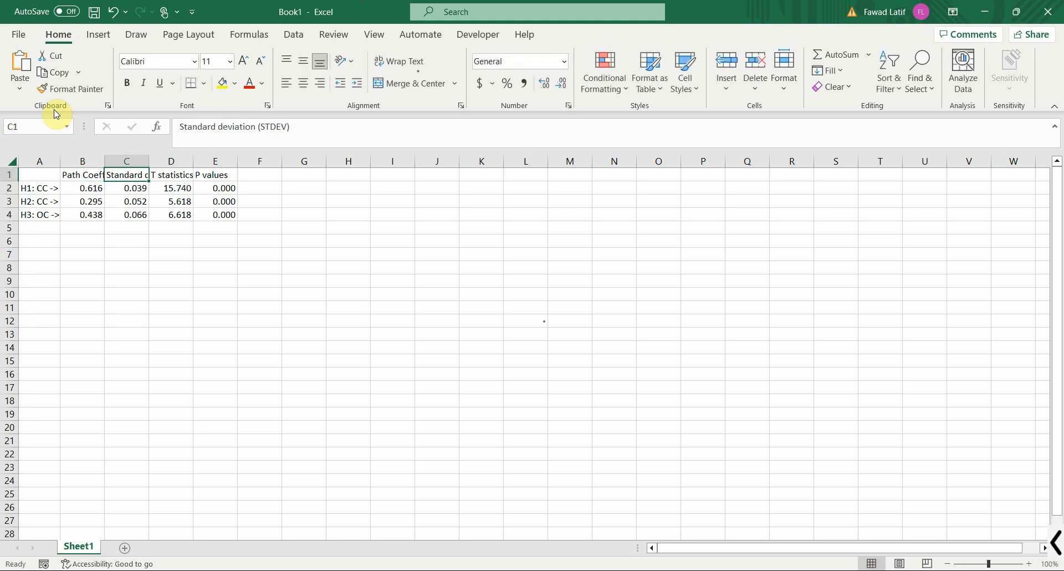
mouse_move(256, 128)
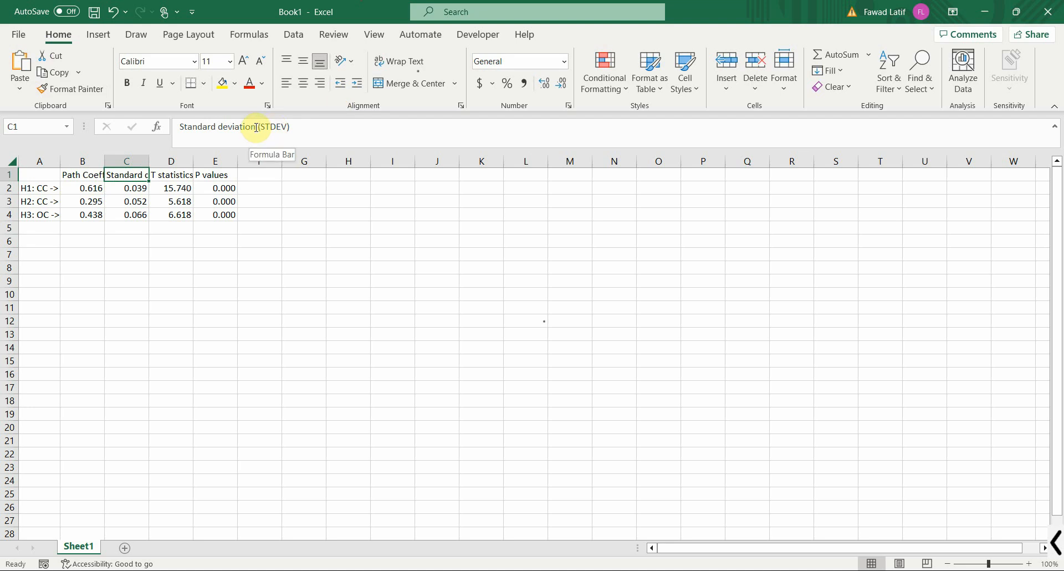
click(171, 174)
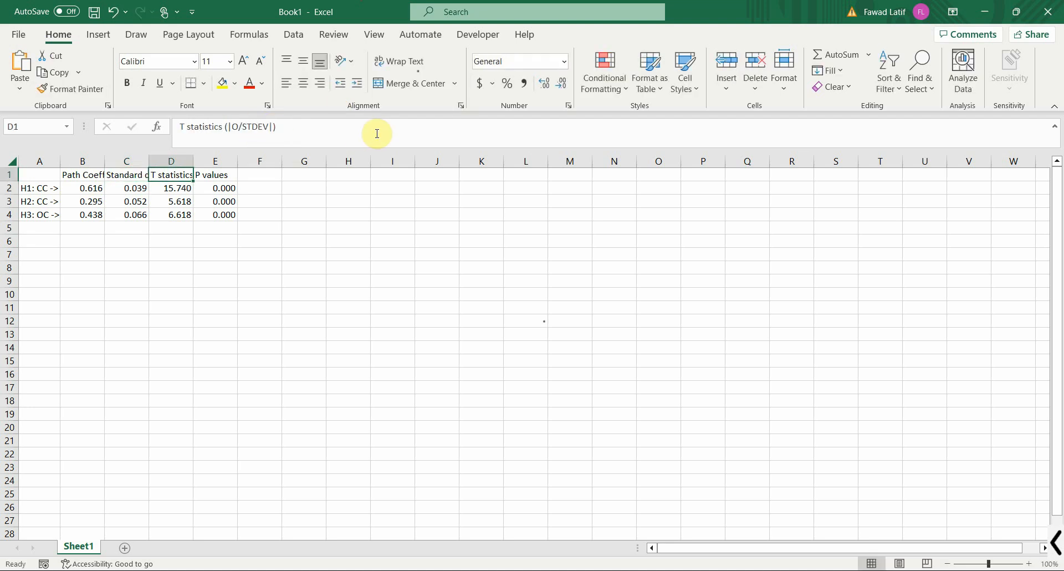
click(220, 127)
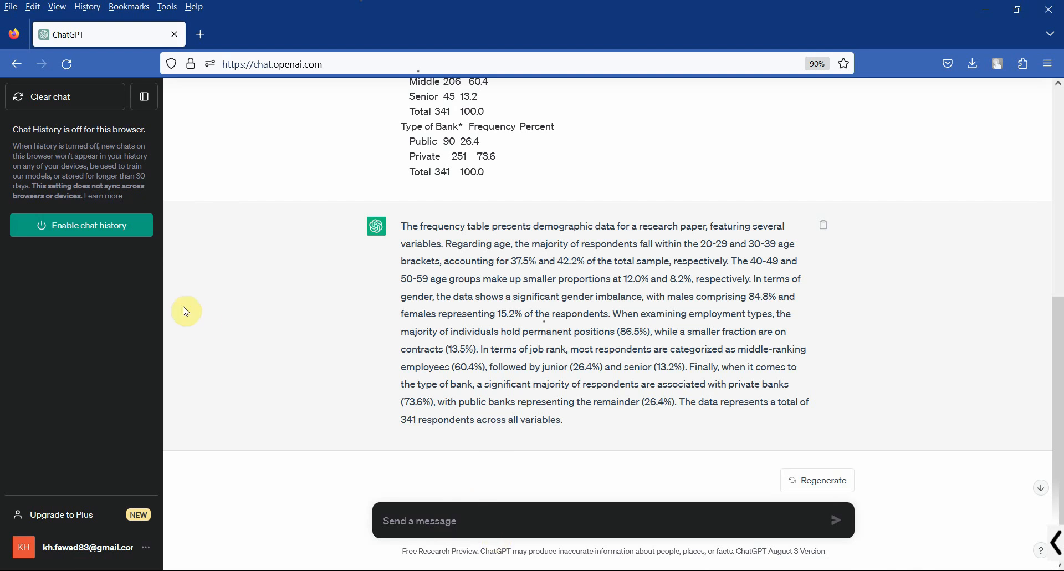
Write the prompt 'Following is my Hypotheses Table, Can you report each of the hypotheses in APA Style.'.
click(48, 96)
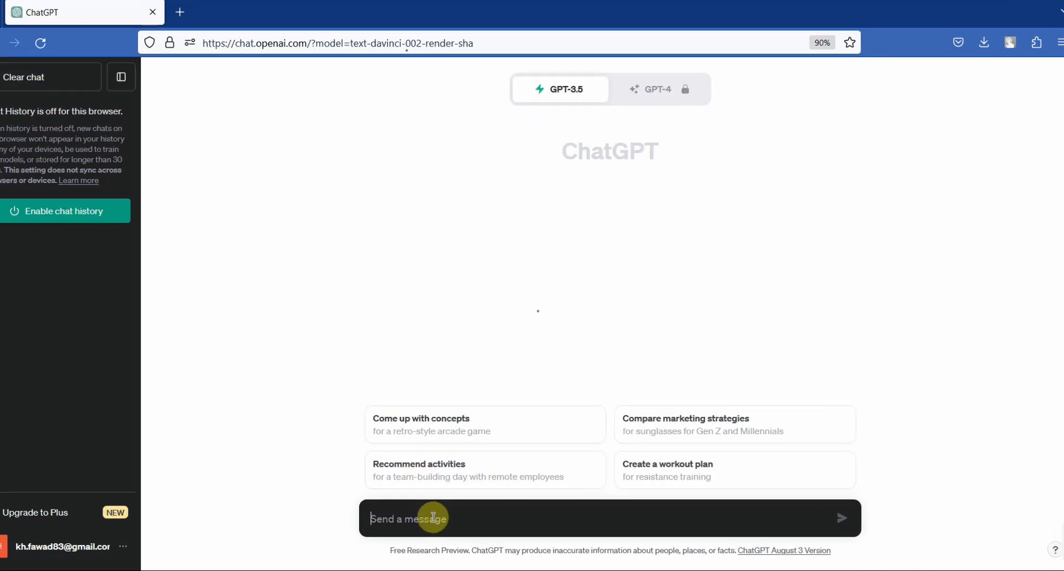
text(Follow)
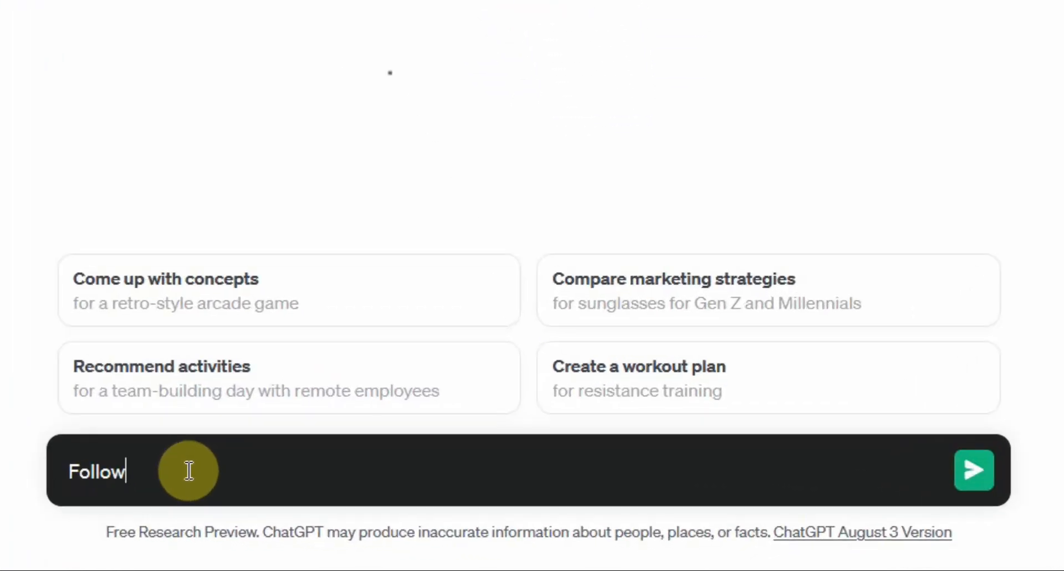
text(ing is my Hypotheses Table)
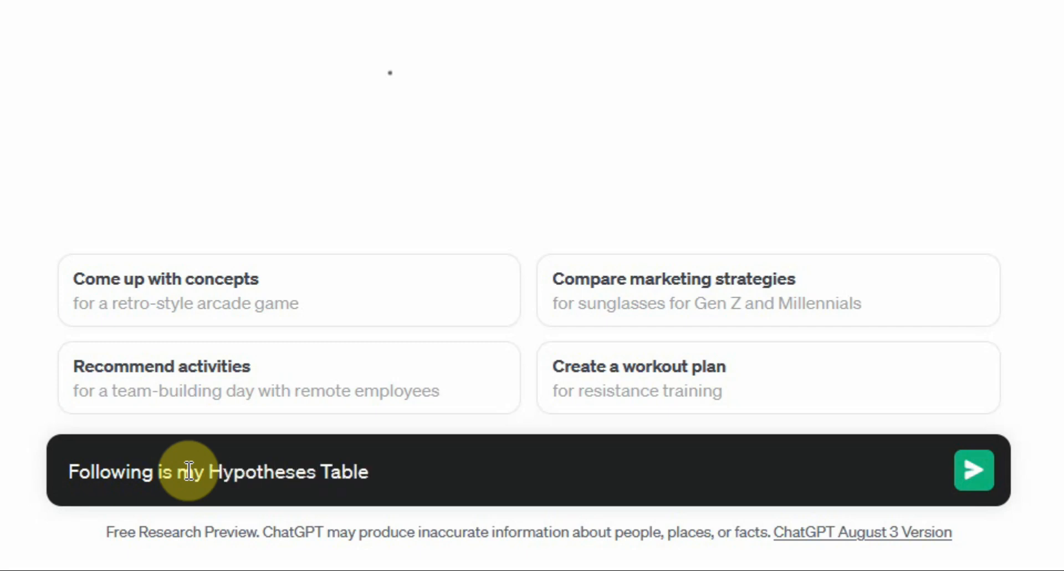
text(, Can)
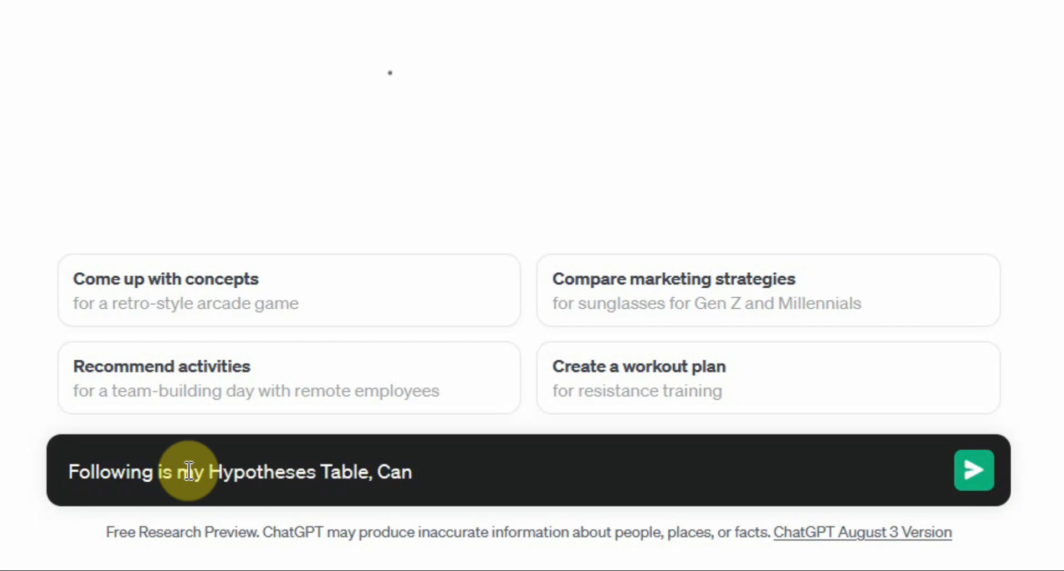
text(you reported)
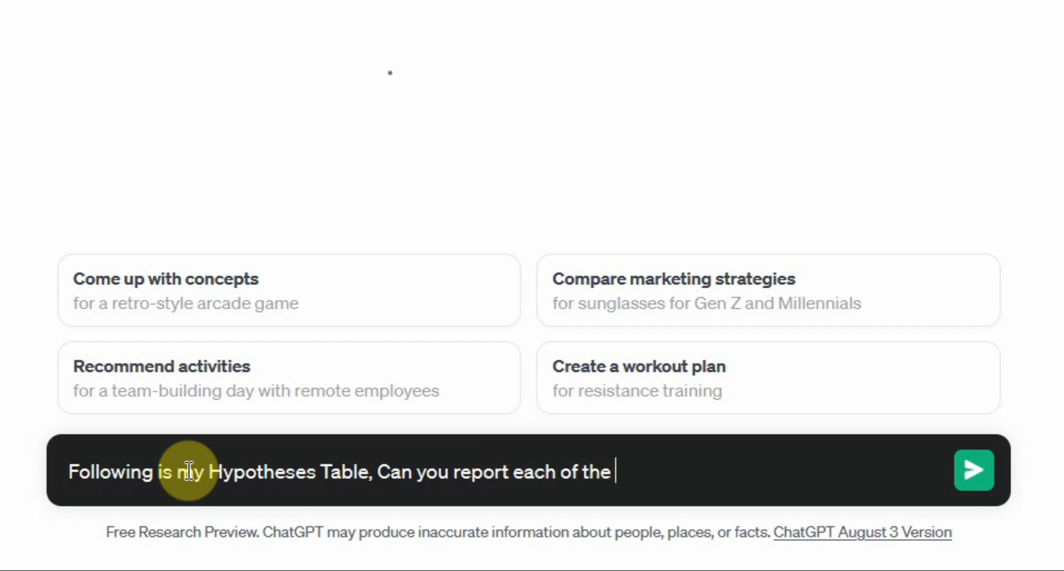
text(hypotheses in)
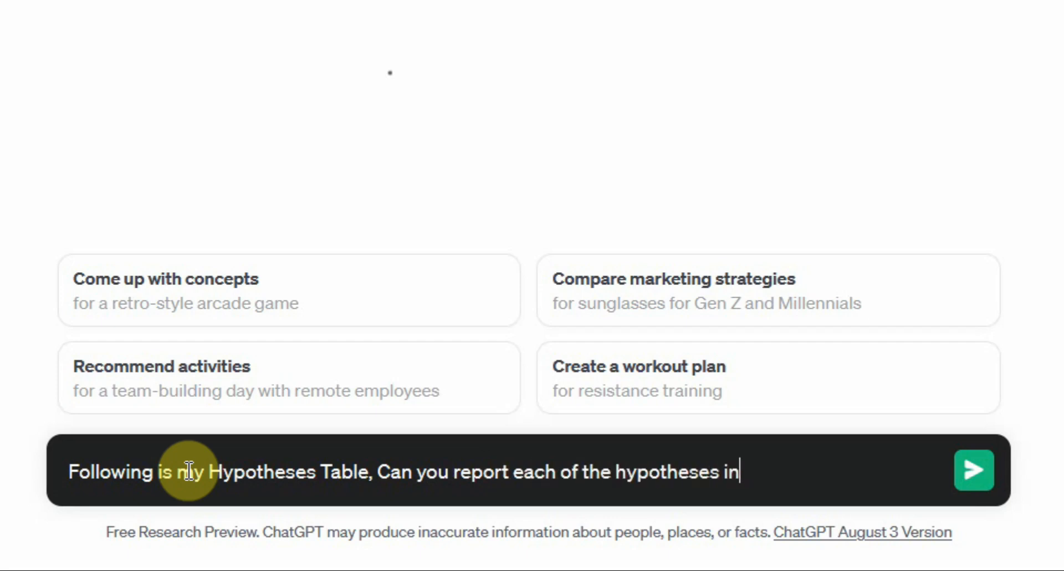
text(APA Style.)
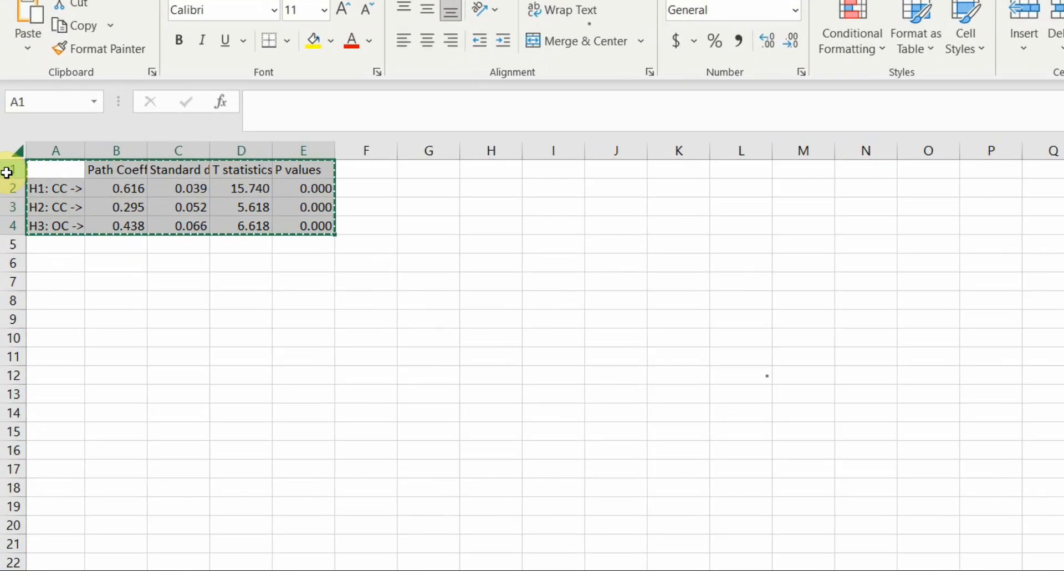
Spell out CC, OC, OP as Culture, Commitment and Organizational Performance in the H1–H3 labels.
click(56, 188)
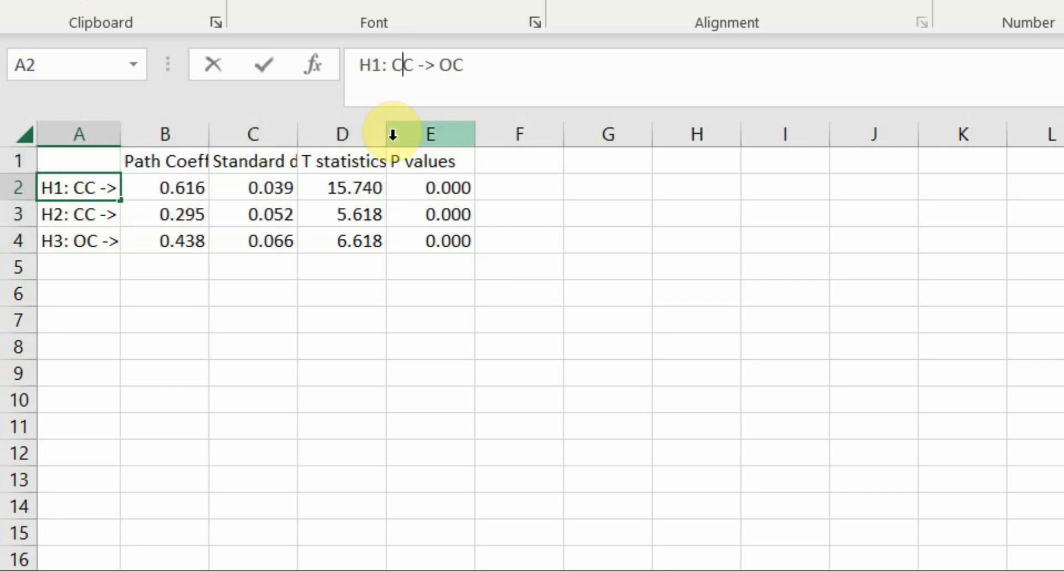
text(Culture)
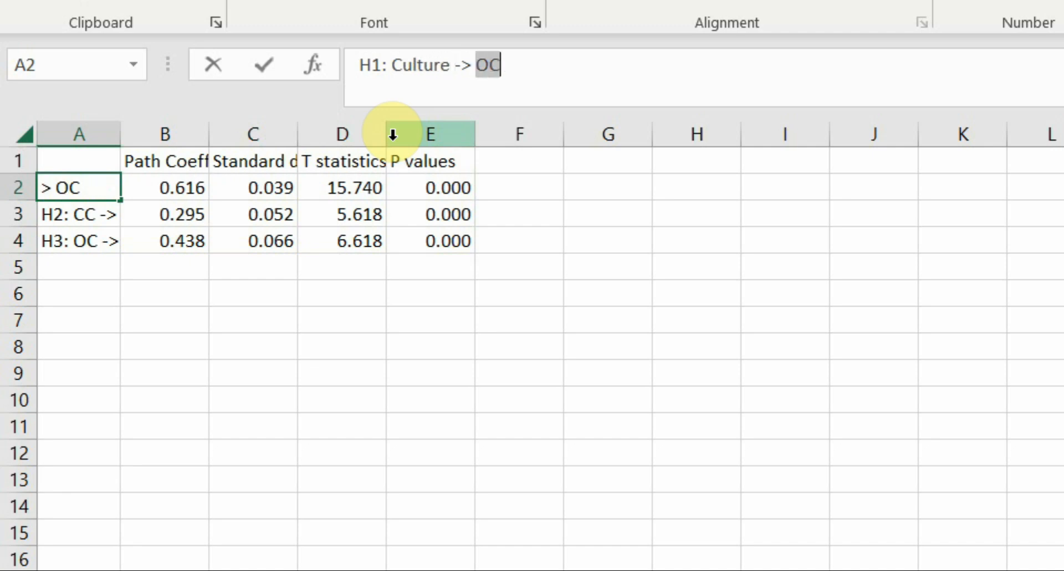
key(Return)
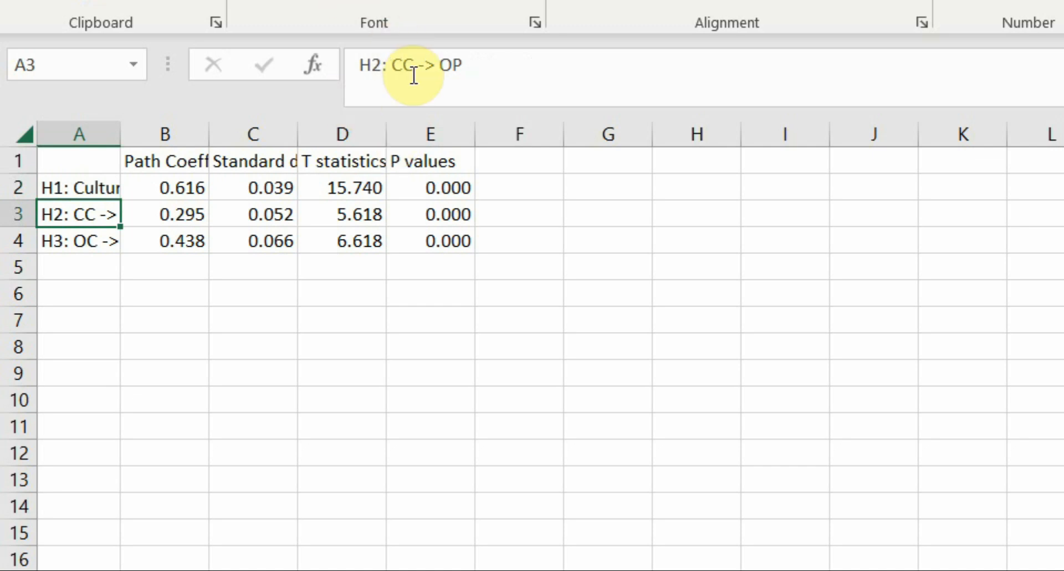
text(Culture)
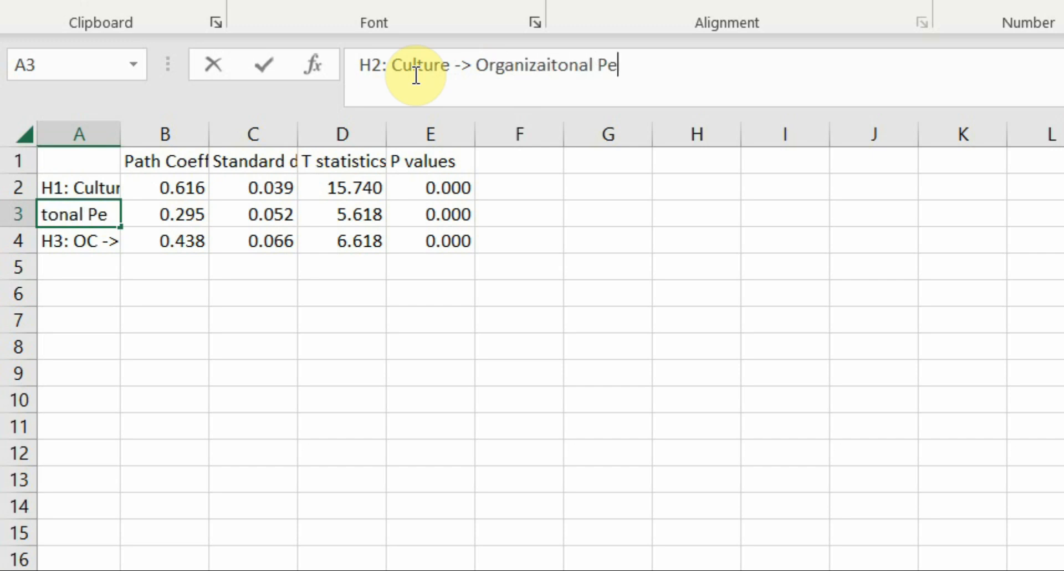
key(enter)
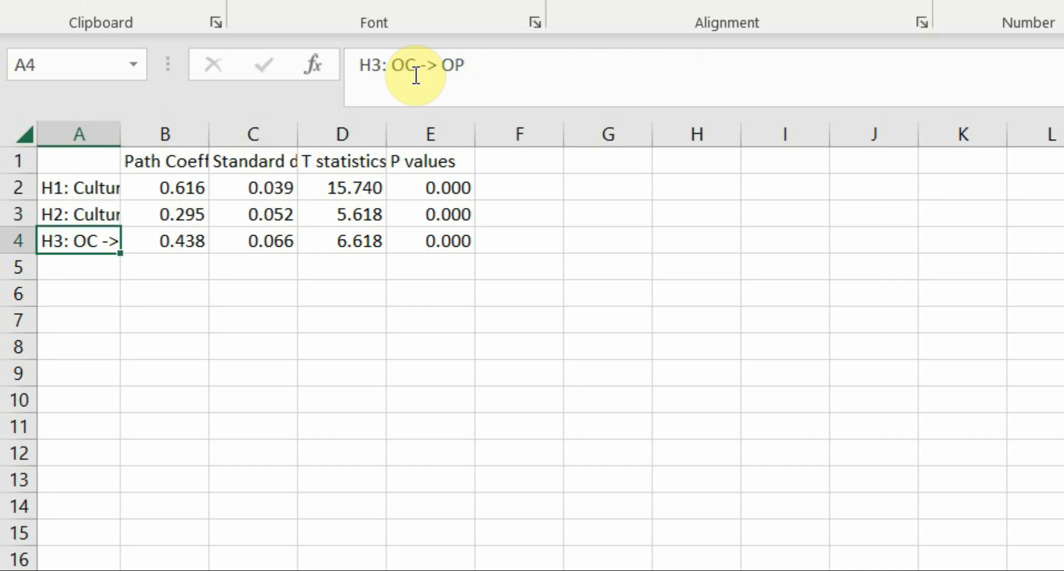
text(Commitment)
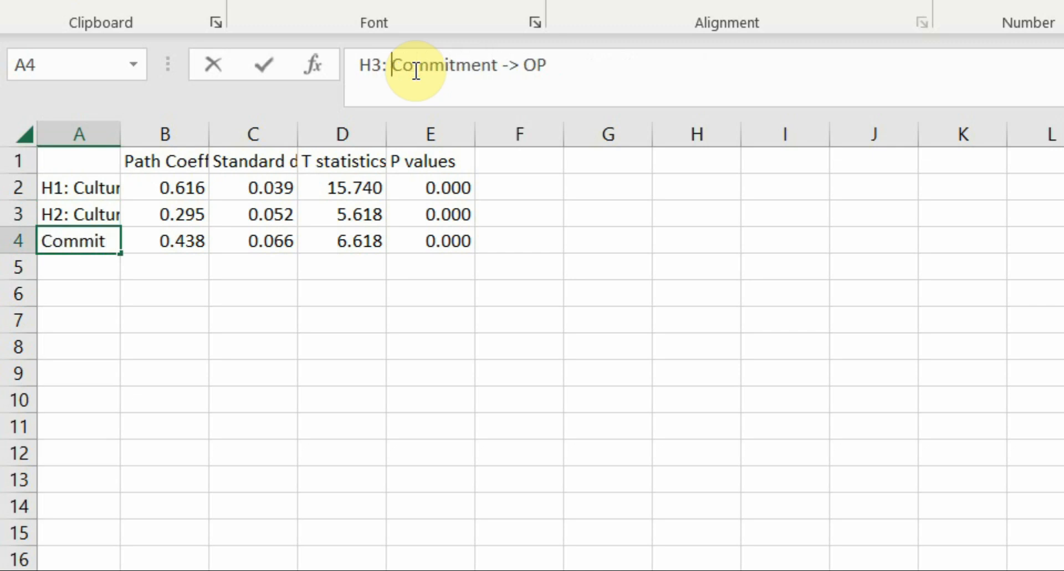
text(Org)
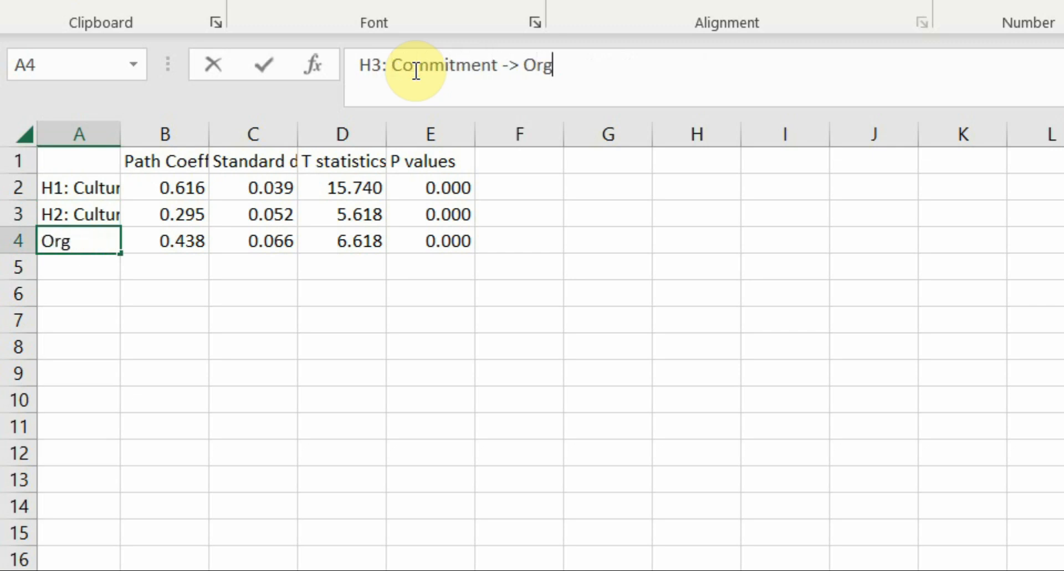
text(anizaitonal)
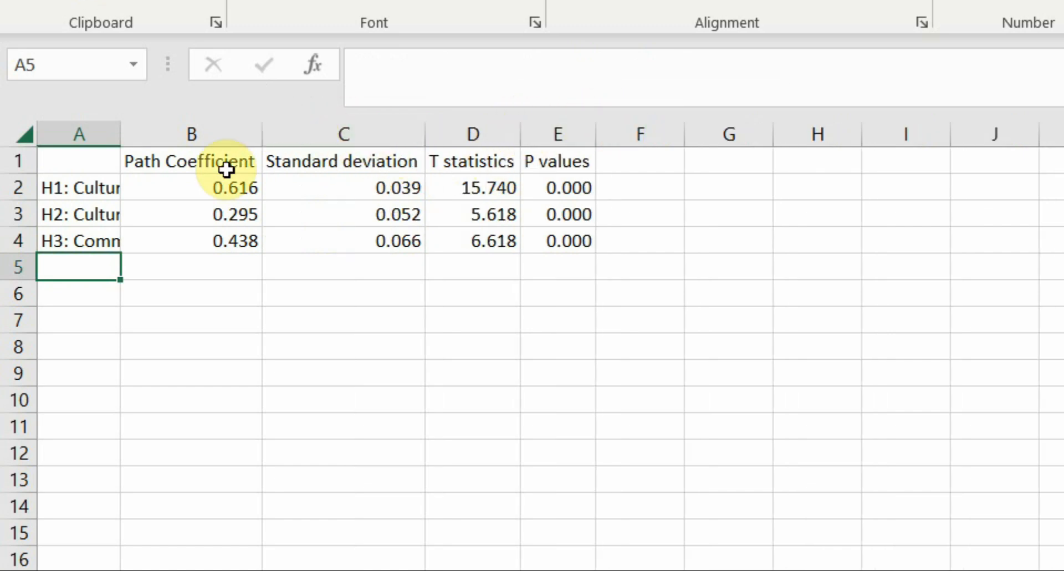
Select the hypothesis results table for copying into ChatGPT.
drag(190, 161, 558, 240)
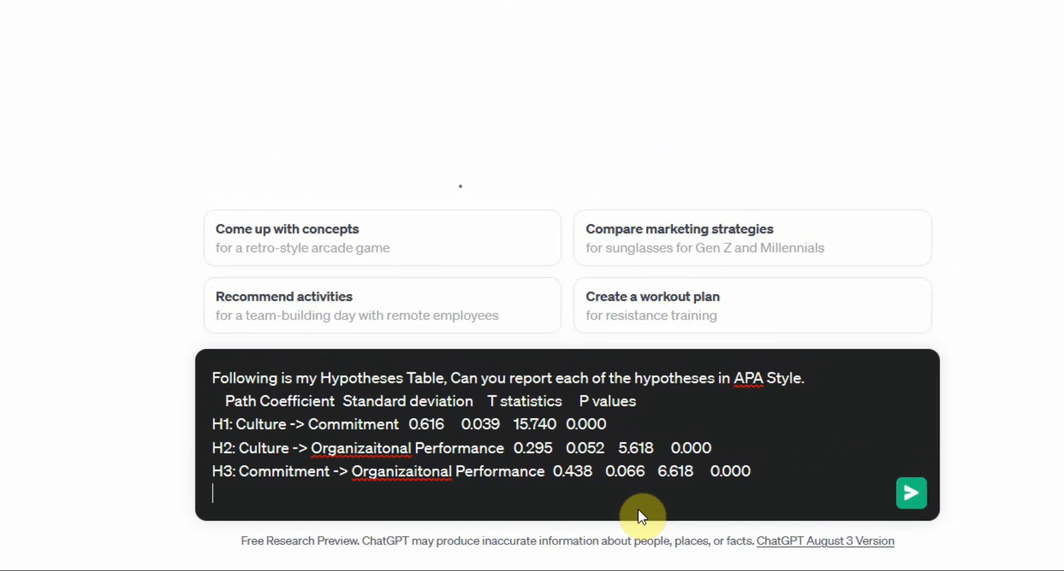
Send the pasted hypotheses table to get APA-style reports for H1, H2 and H3.
click(911, 493)
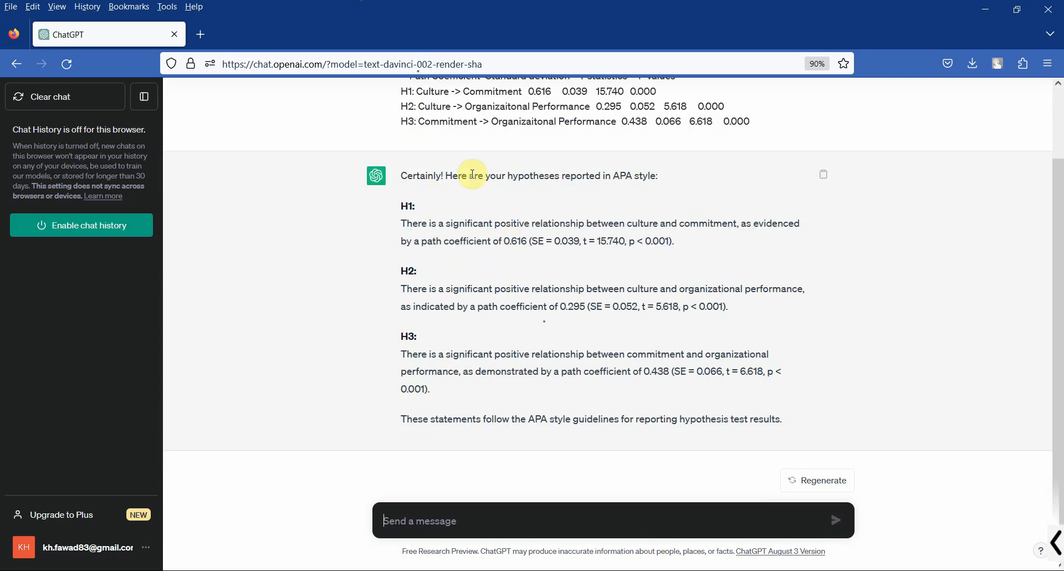
mouse_move(402, 225)
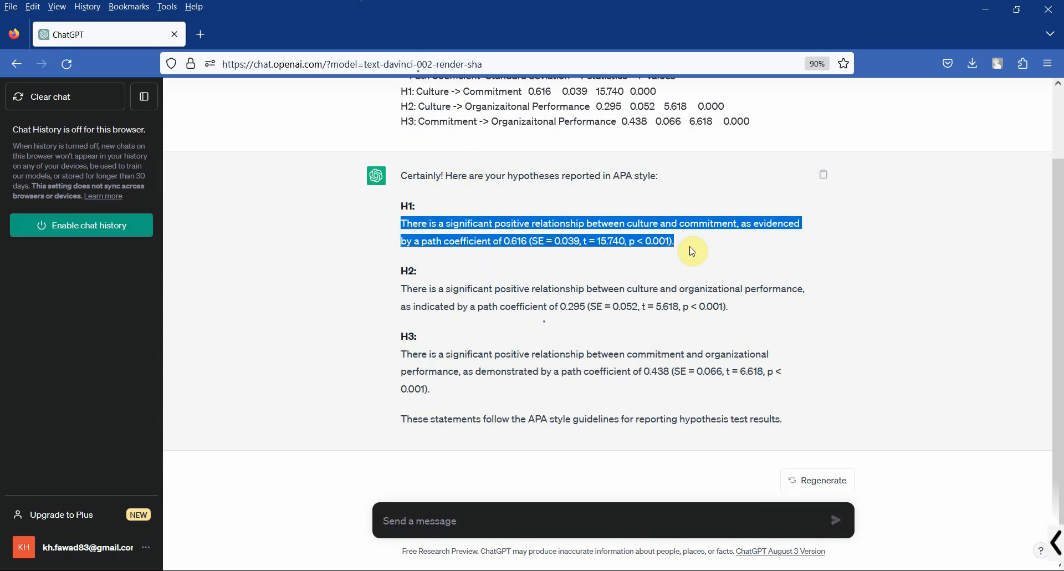
mouse_move(390, 268)
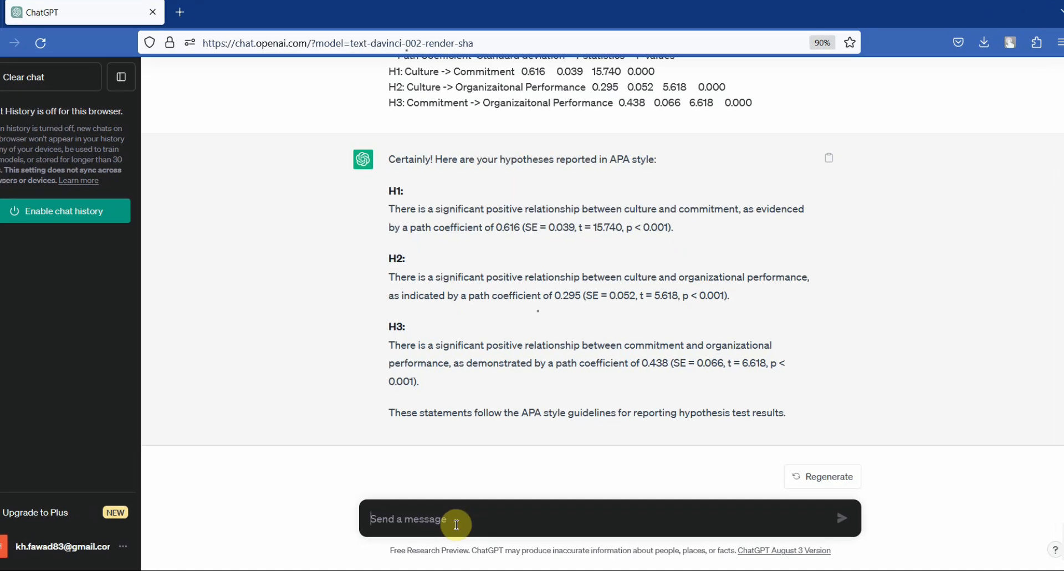
Ask ChatGPT 'Can you put it in the form of a paragraph and make it more detailed', fixing the 'pragraph' typo before sending.
text(Can you)
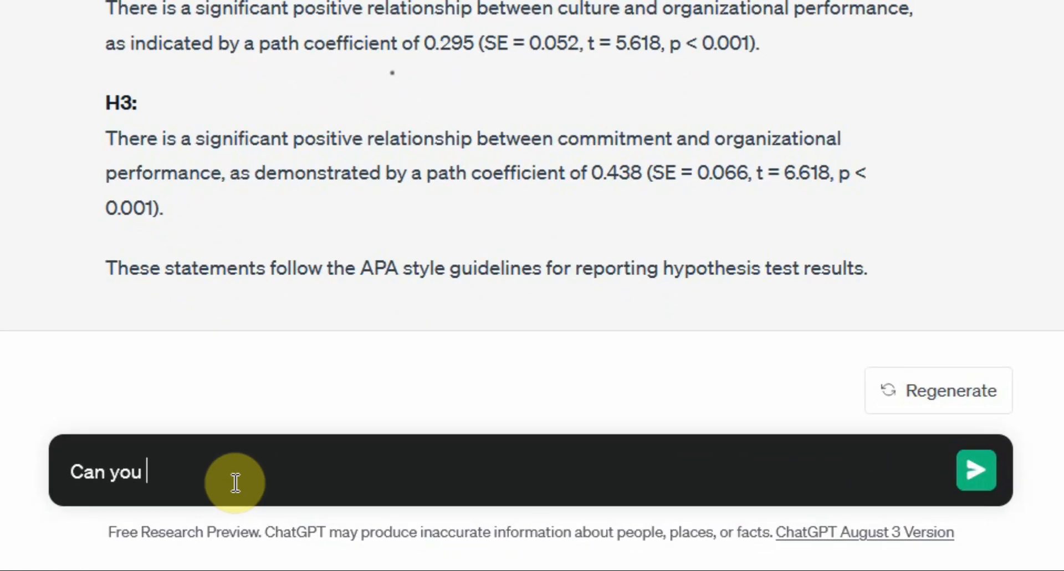
text(put int)
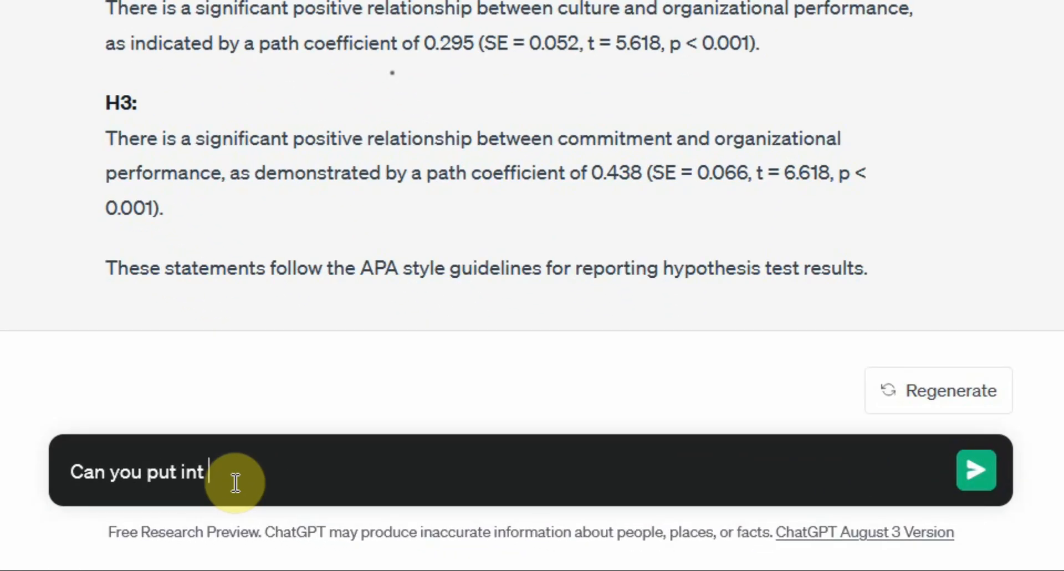
text(it)
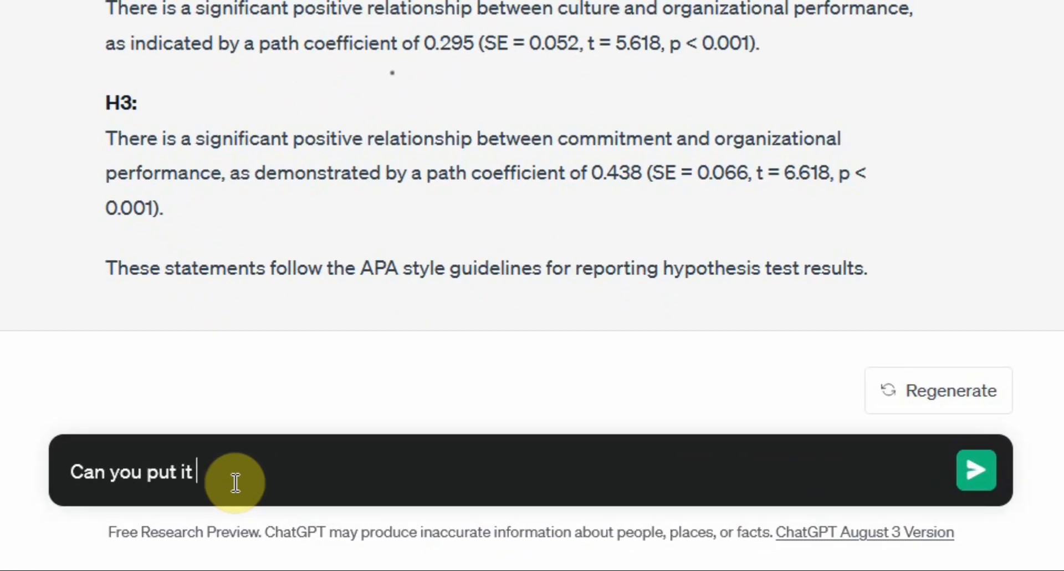
text(in the)
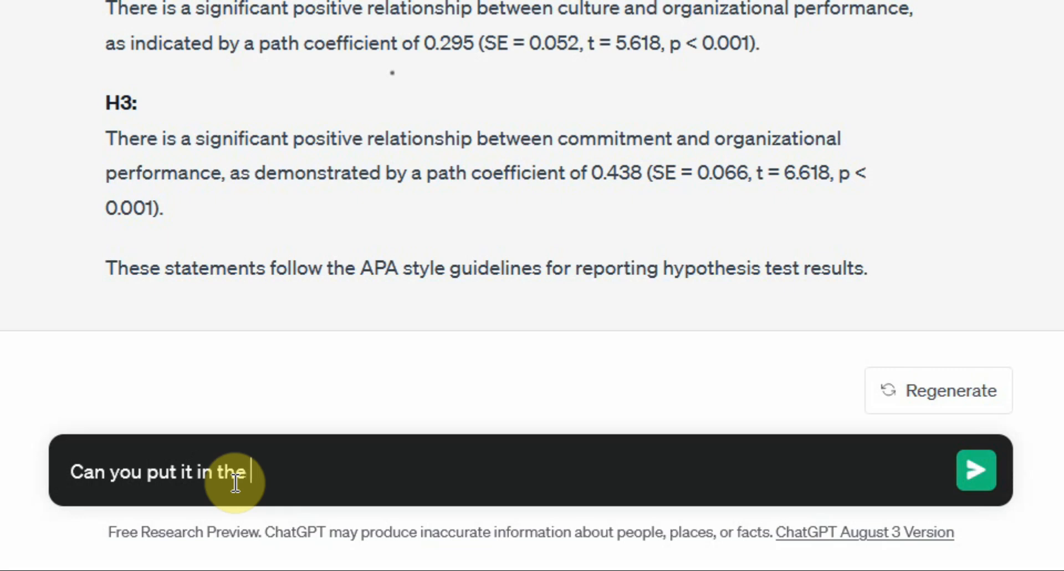
text(form of)
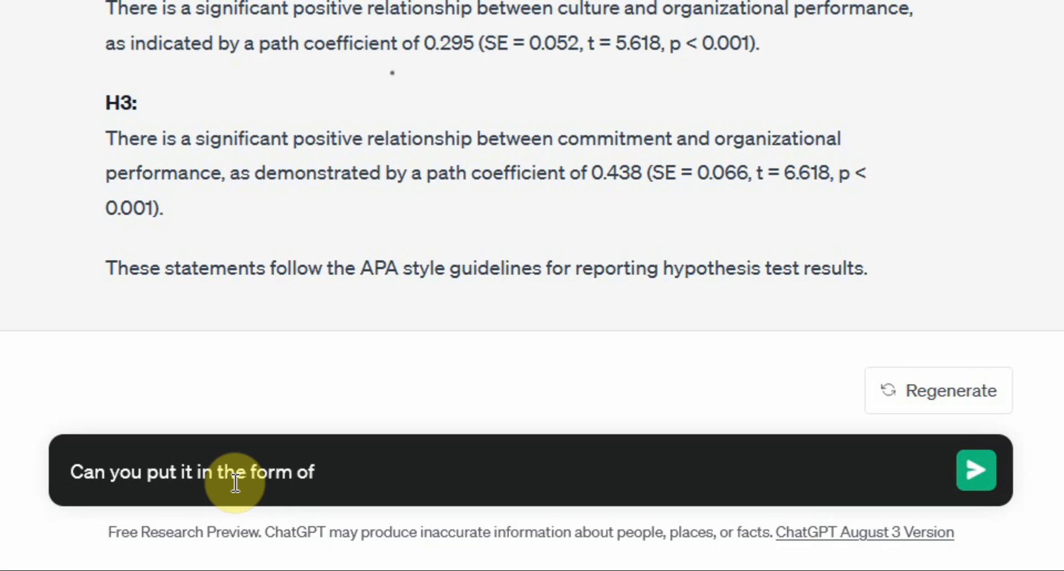
text(a pragraph a)
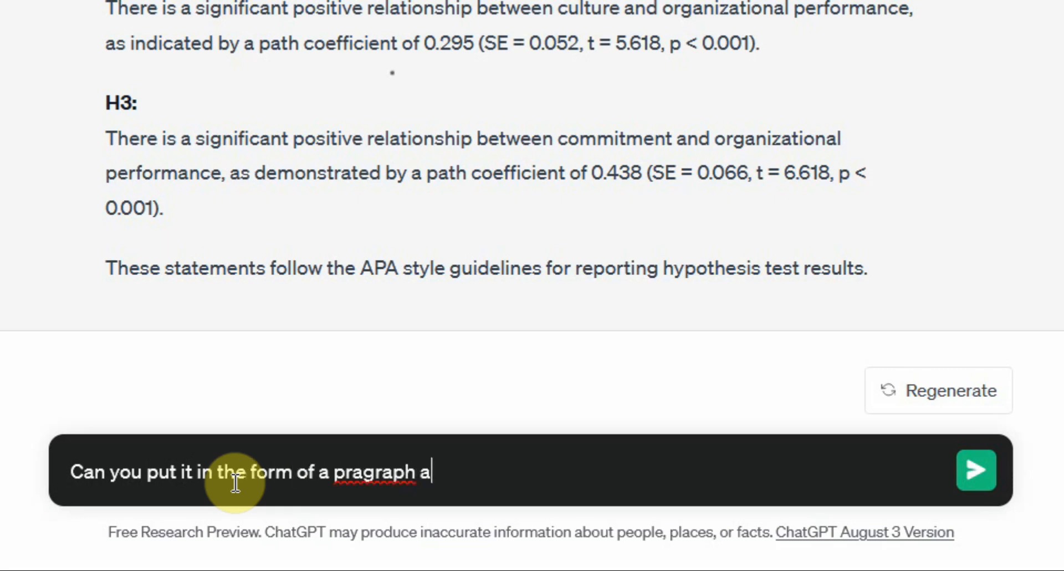
text(nd make it mo)
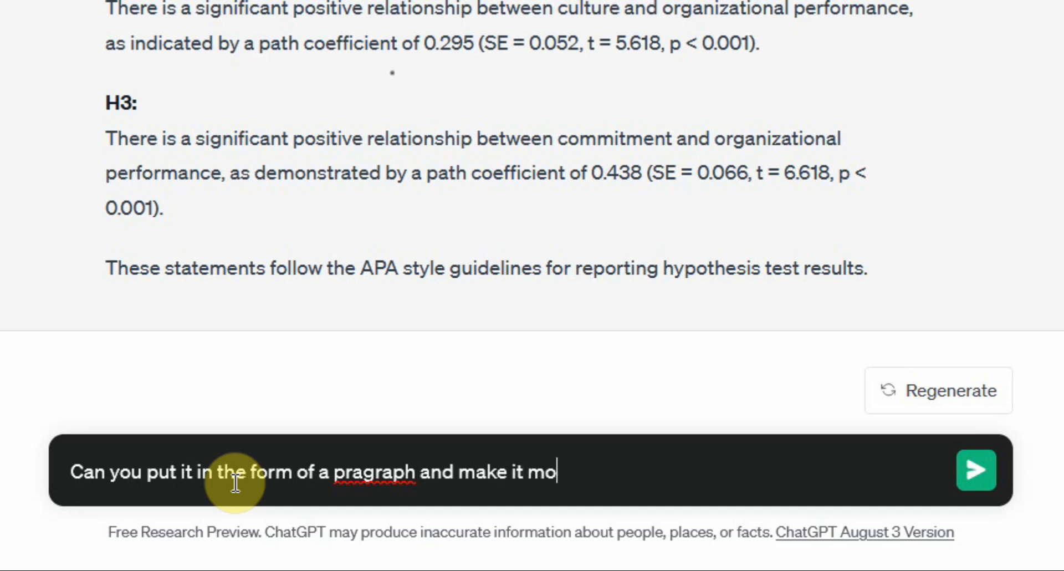
text(re detail)
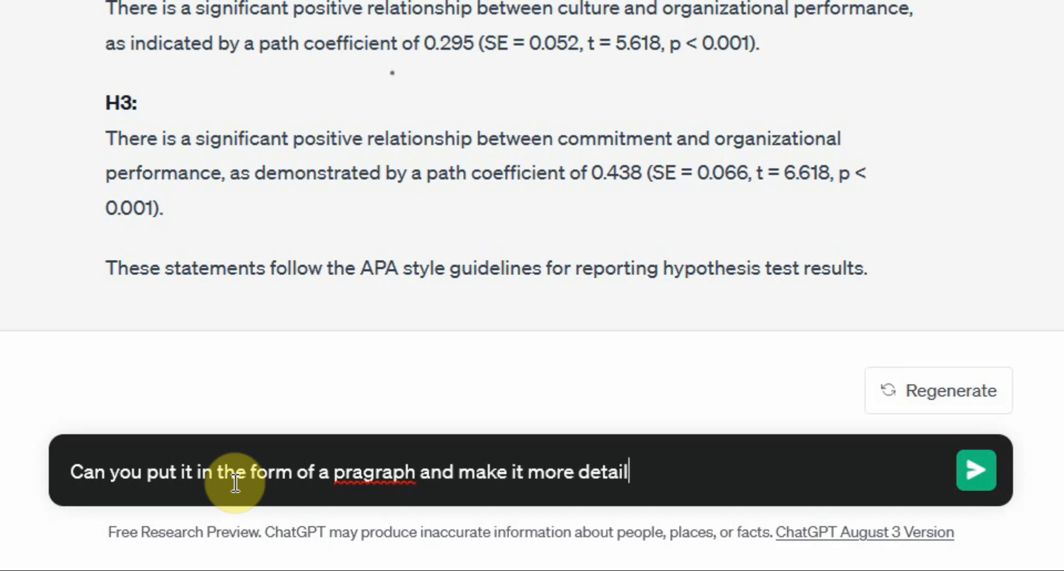
right_click(374, 472)
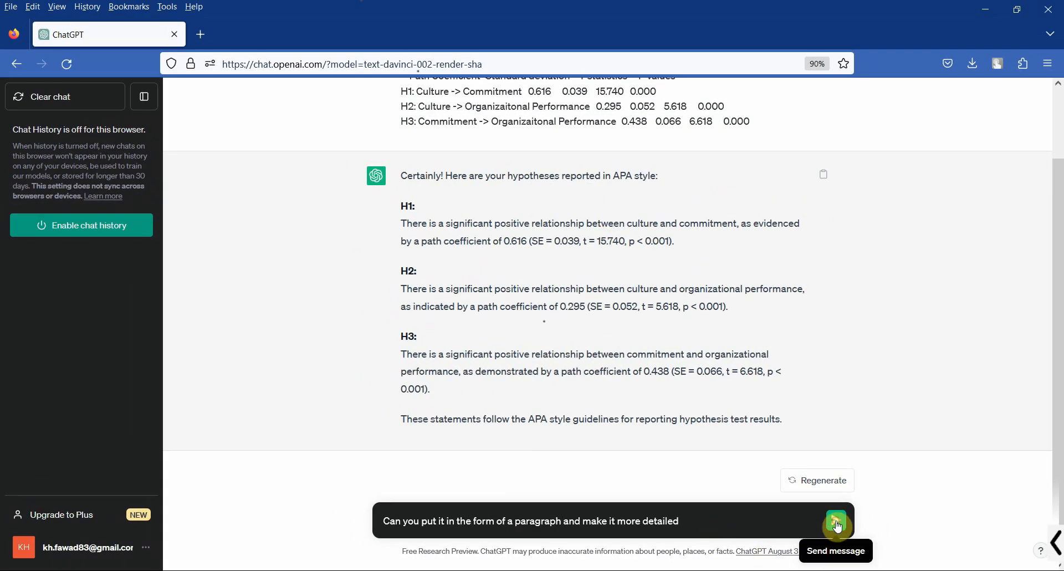
click(836, 523)
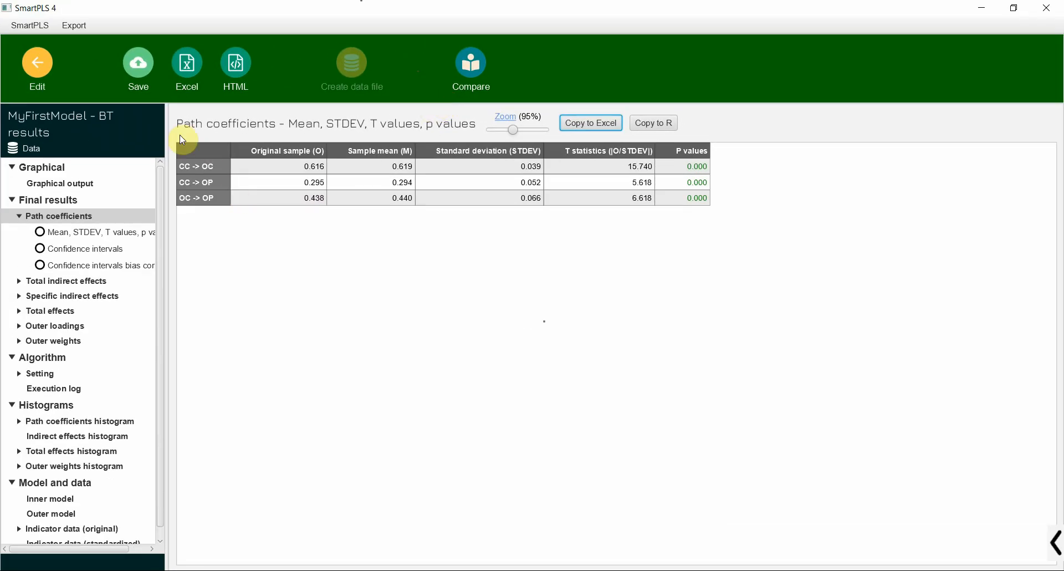
mouse_move(271, 124)
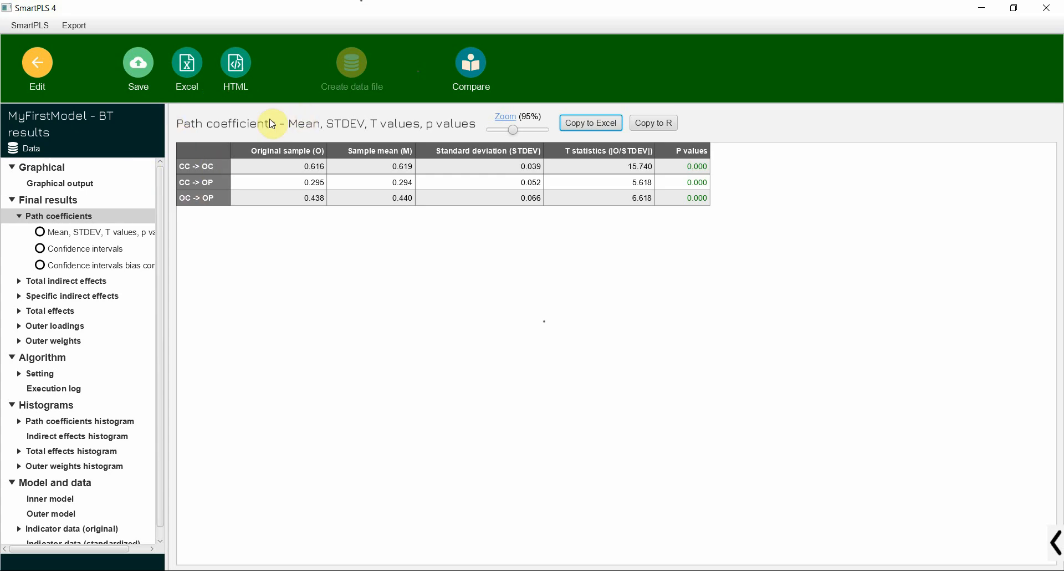